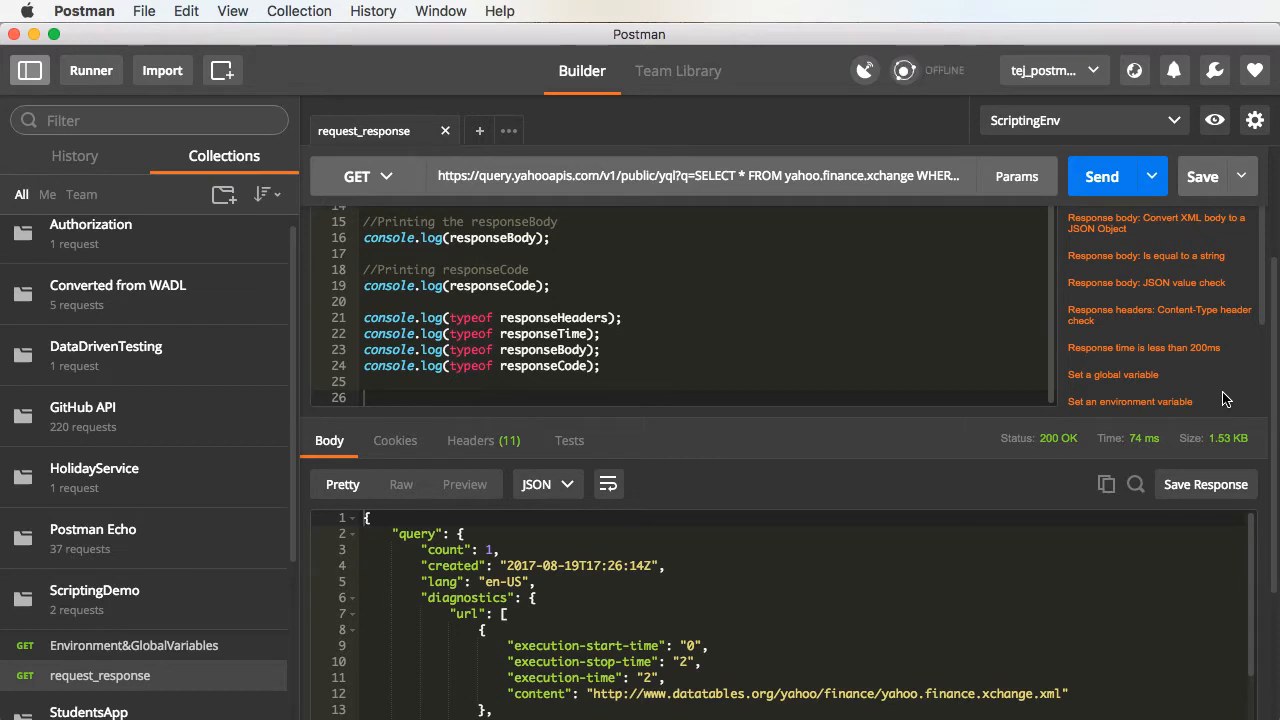
mouse_move(1242, 396)
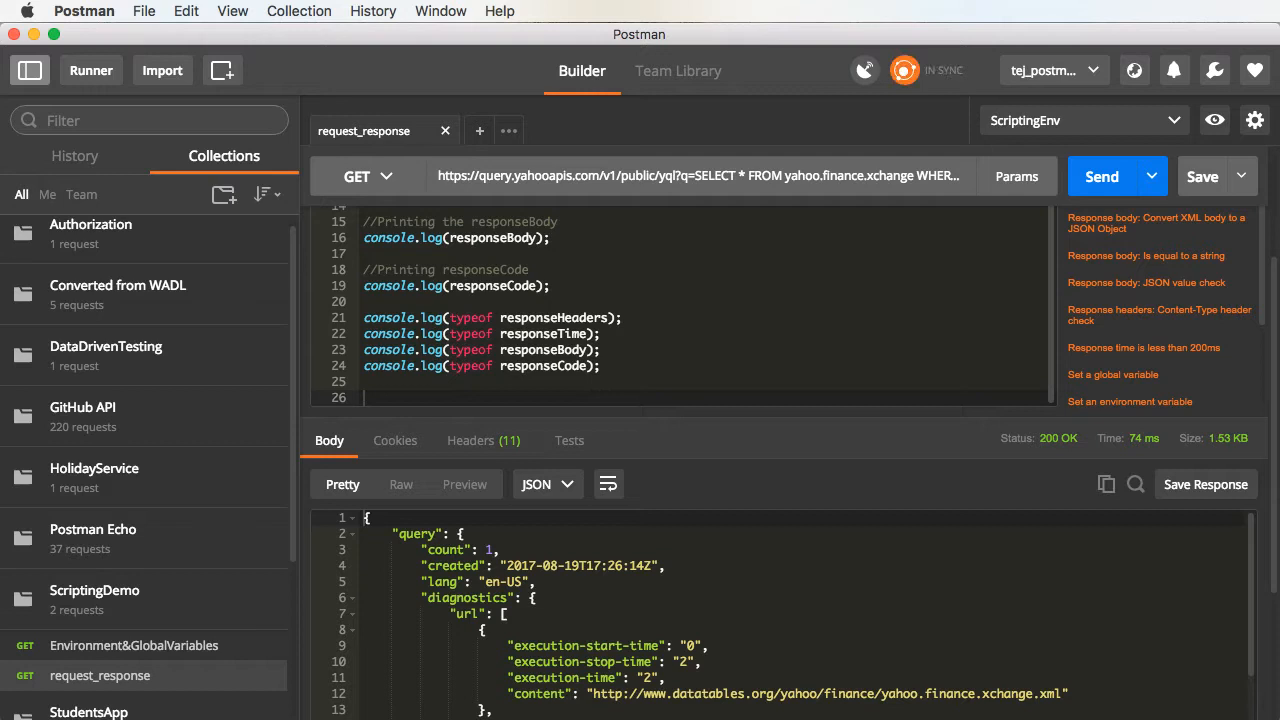
mouse_move(455, 385)
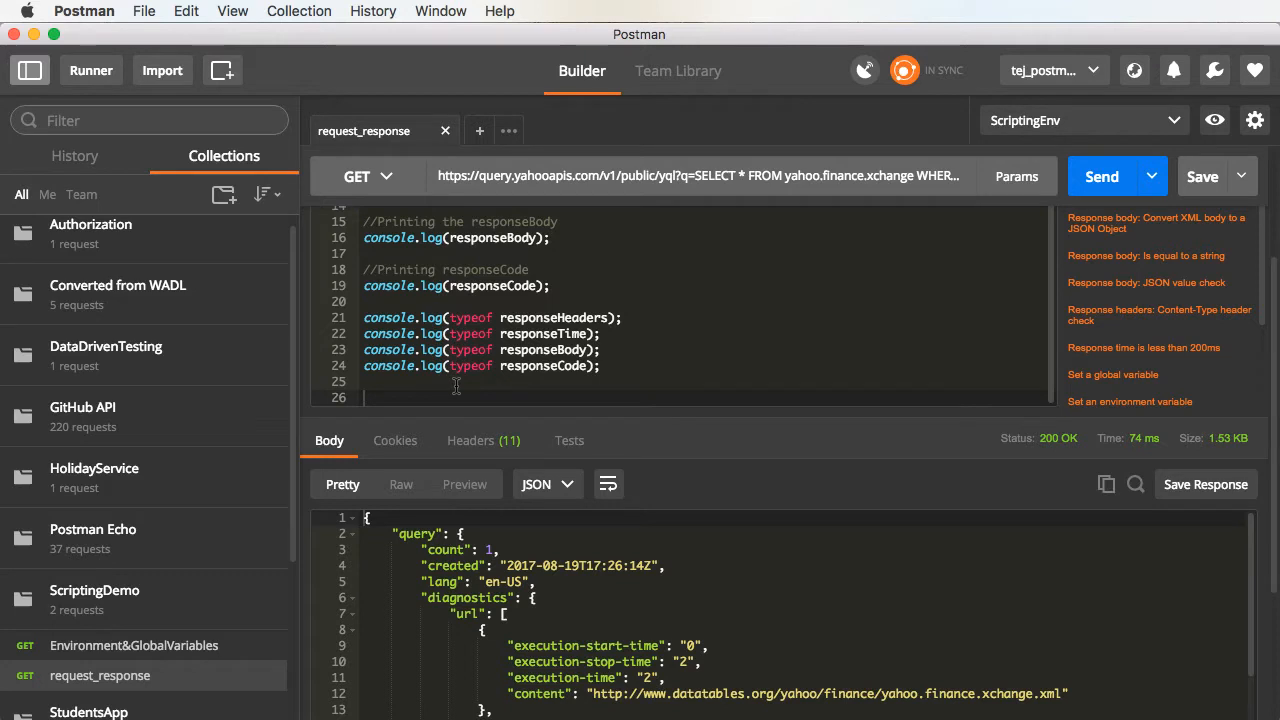
mouse_move(522, 393)
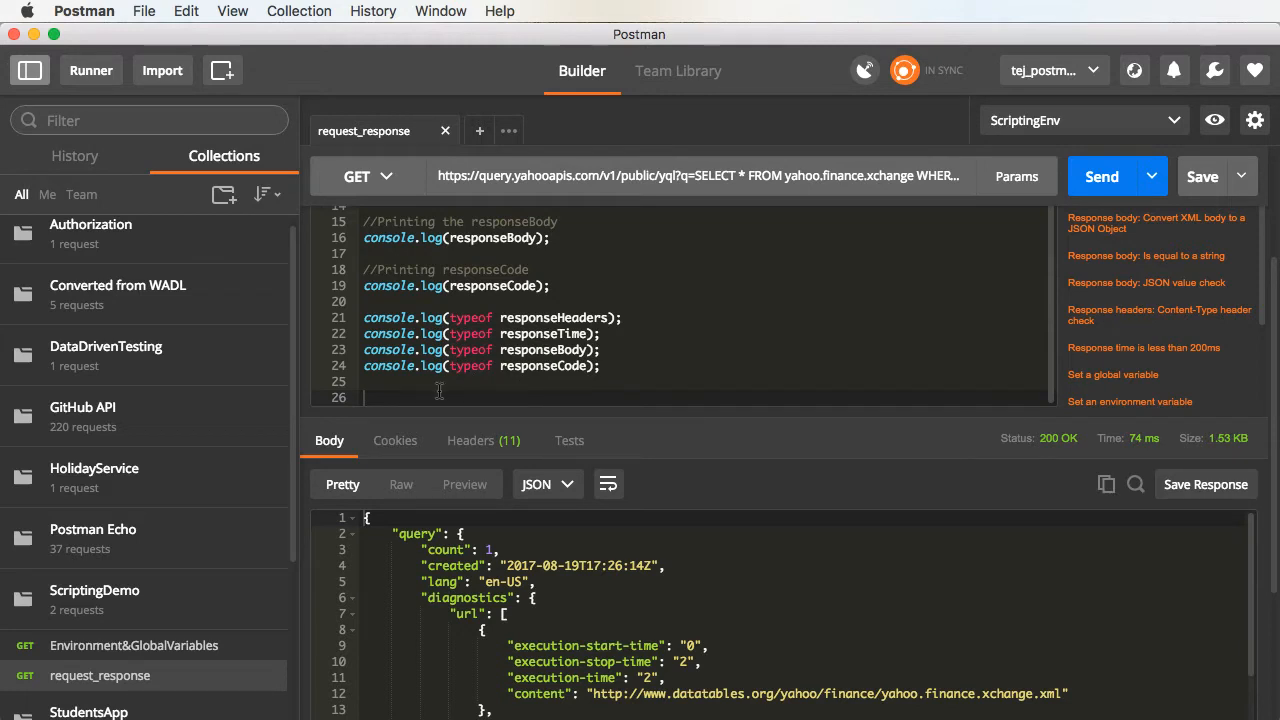
mouse_move(537, 443)
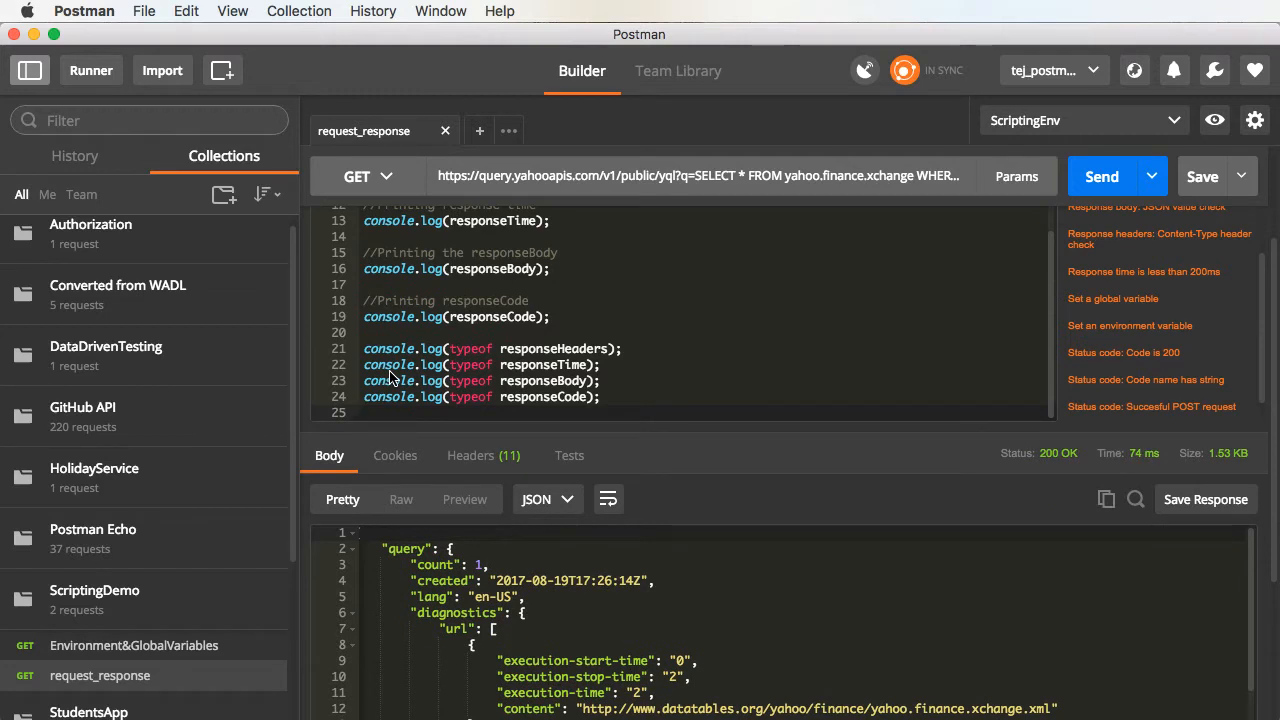
Add the comments //Adding assertions and //1)Checking status code, then begin a tests[] line.
text(//Adding a)
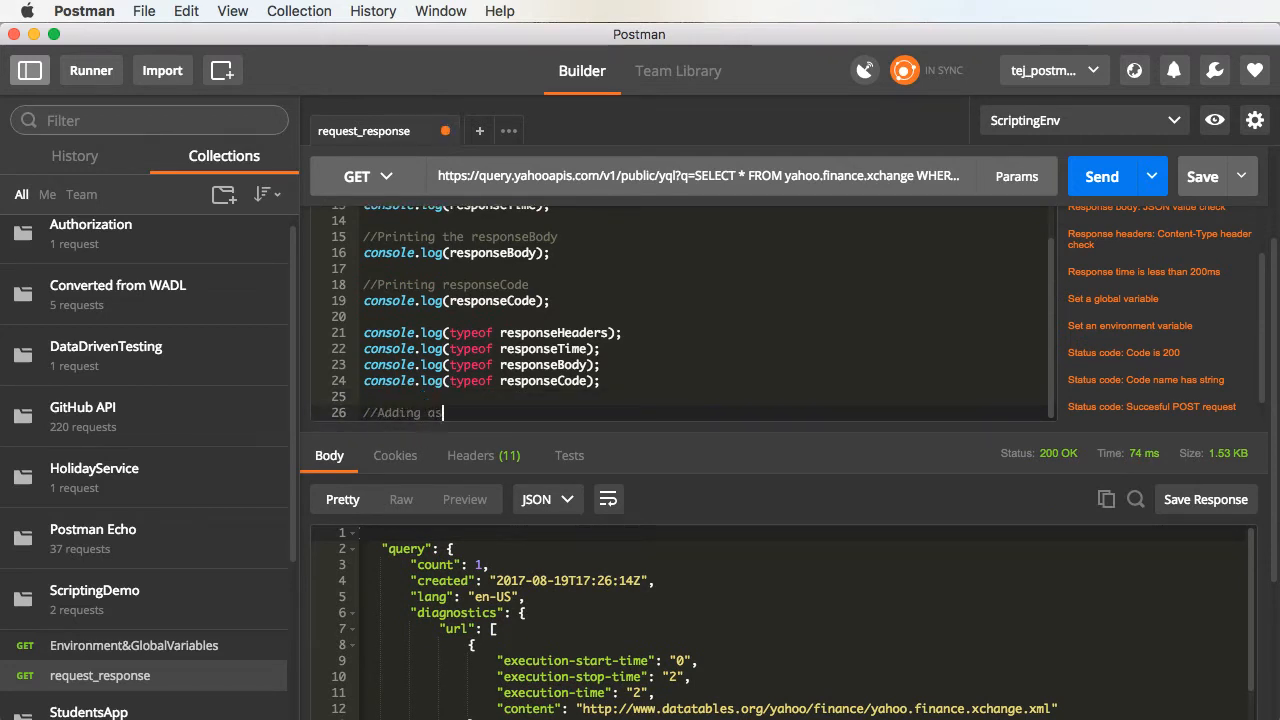
text(ser)
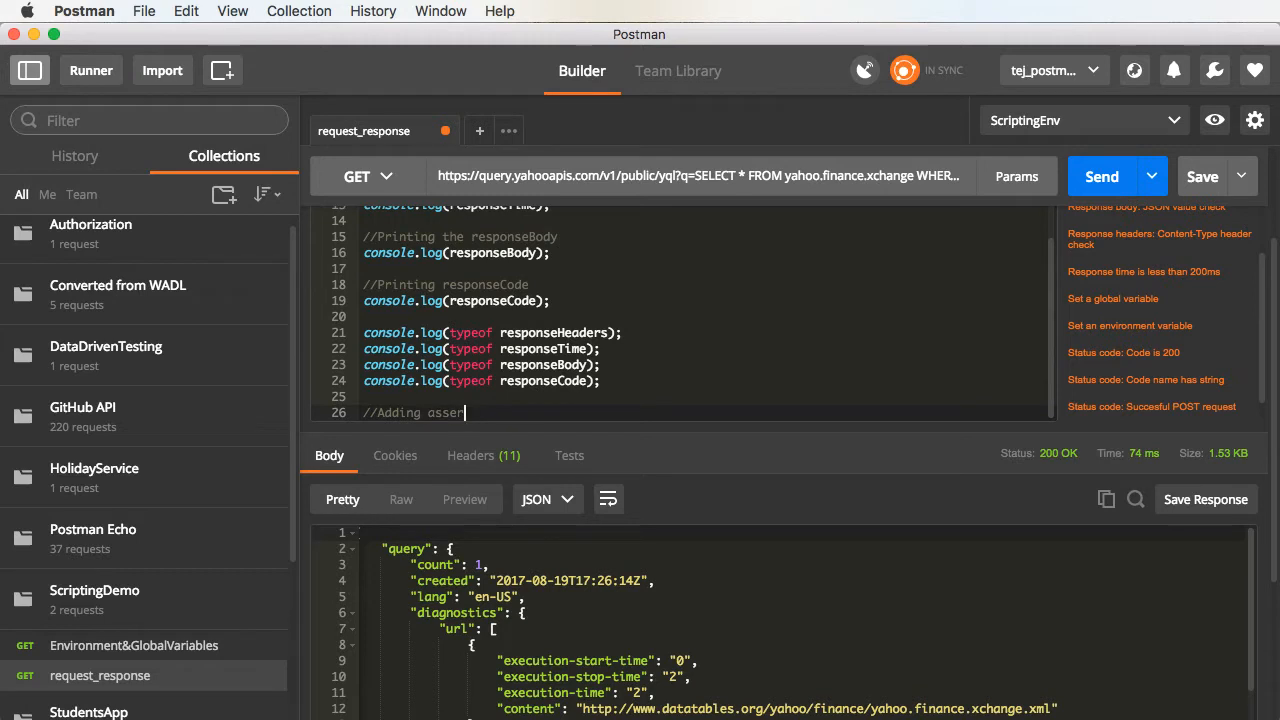
text(tions)
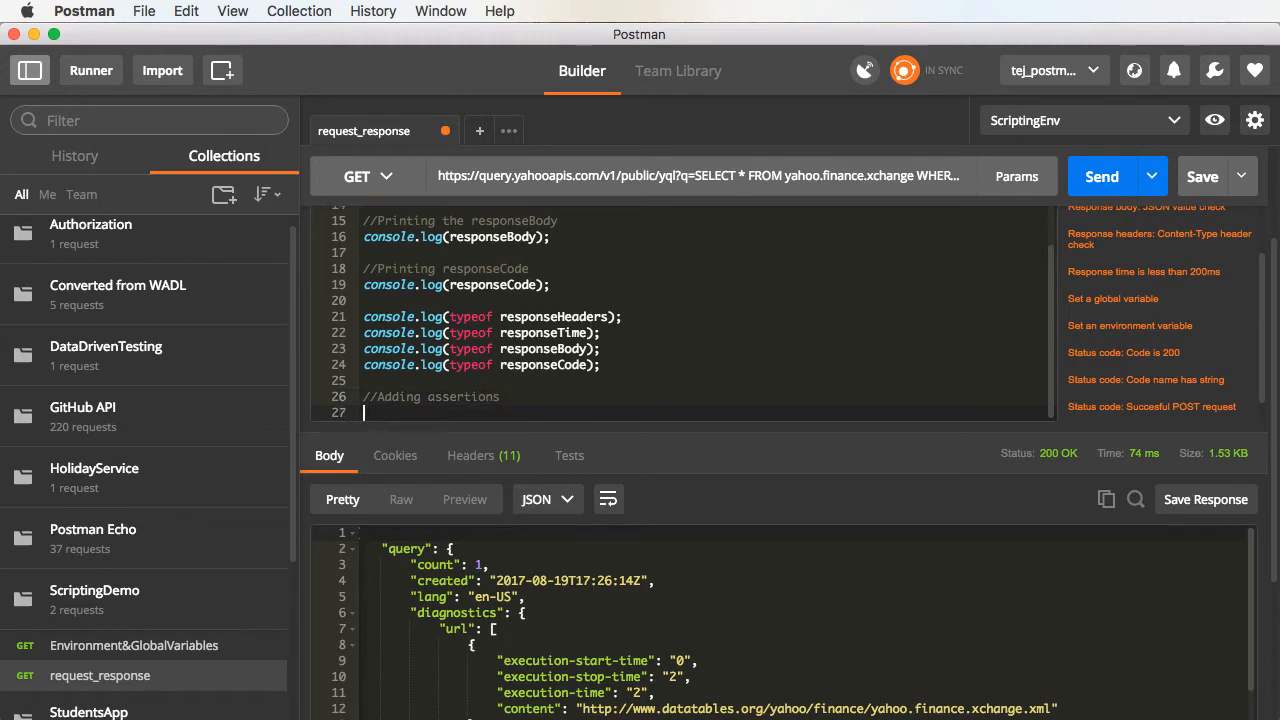
text(//1)
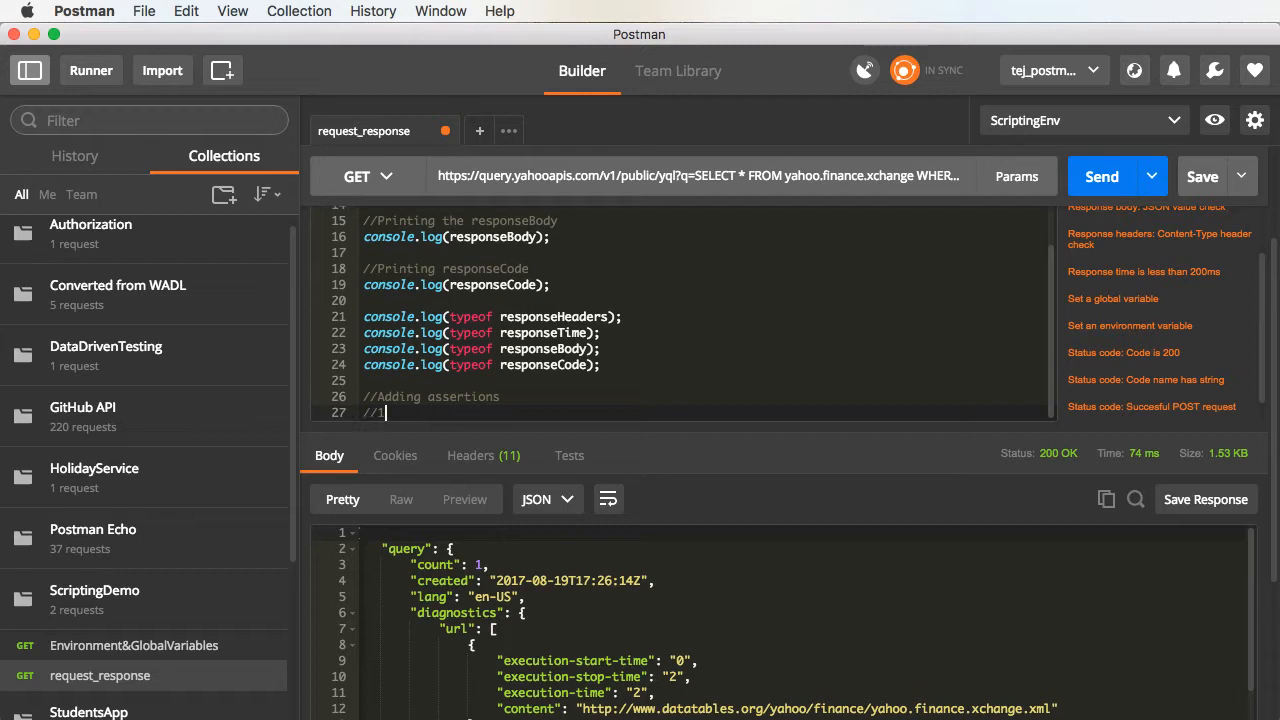
text(Checking status code)
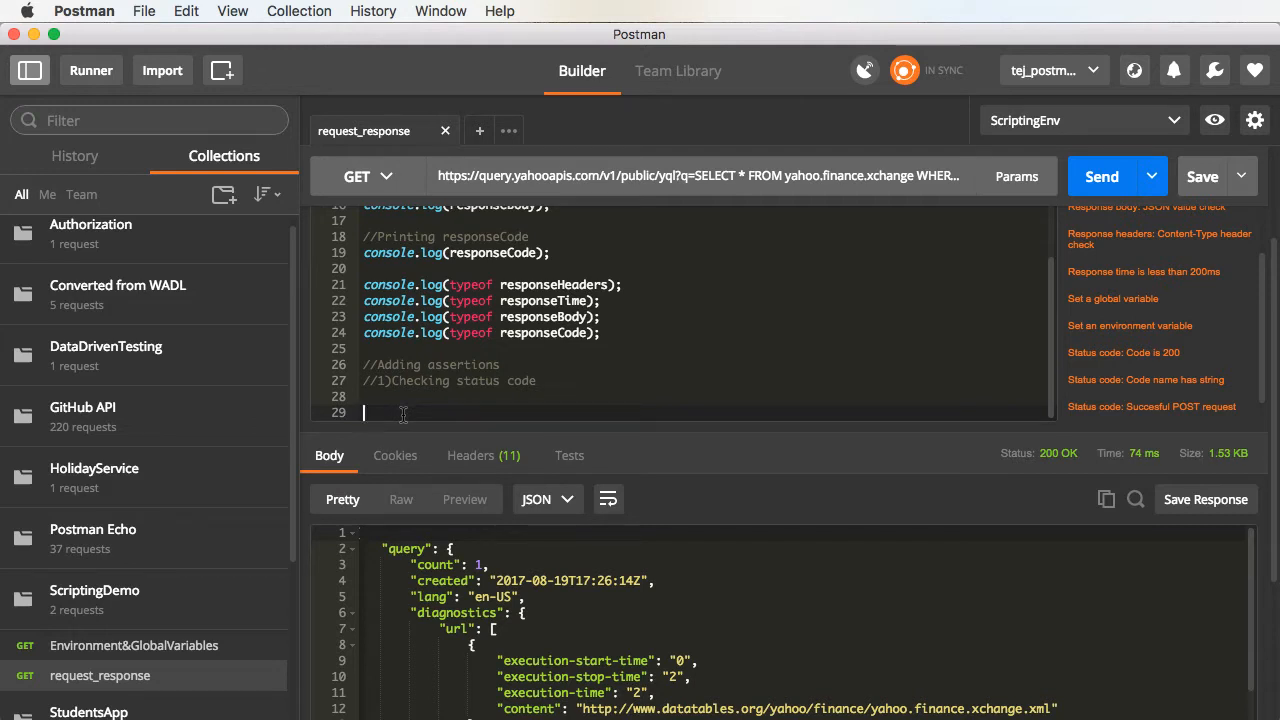
text(tests[")
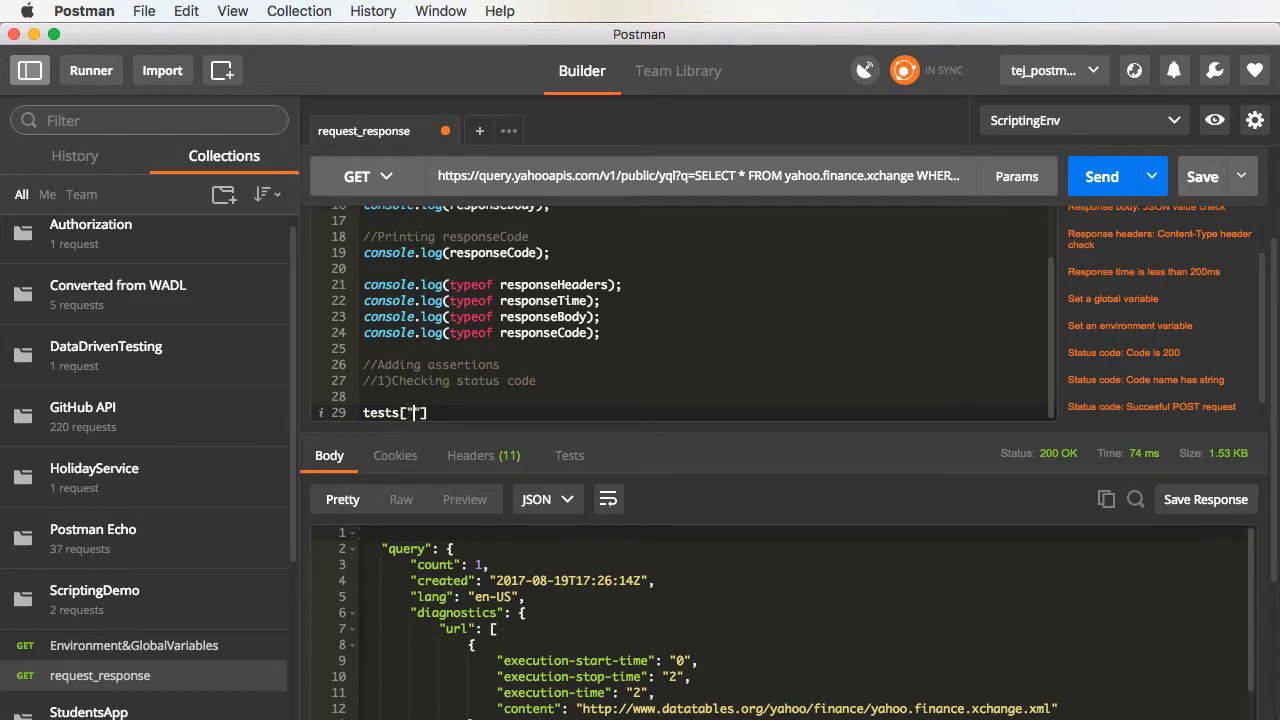
Finish tests["Checking the status code in my request"]=responseCode.code===200 and save the request.
text(Checking the st)
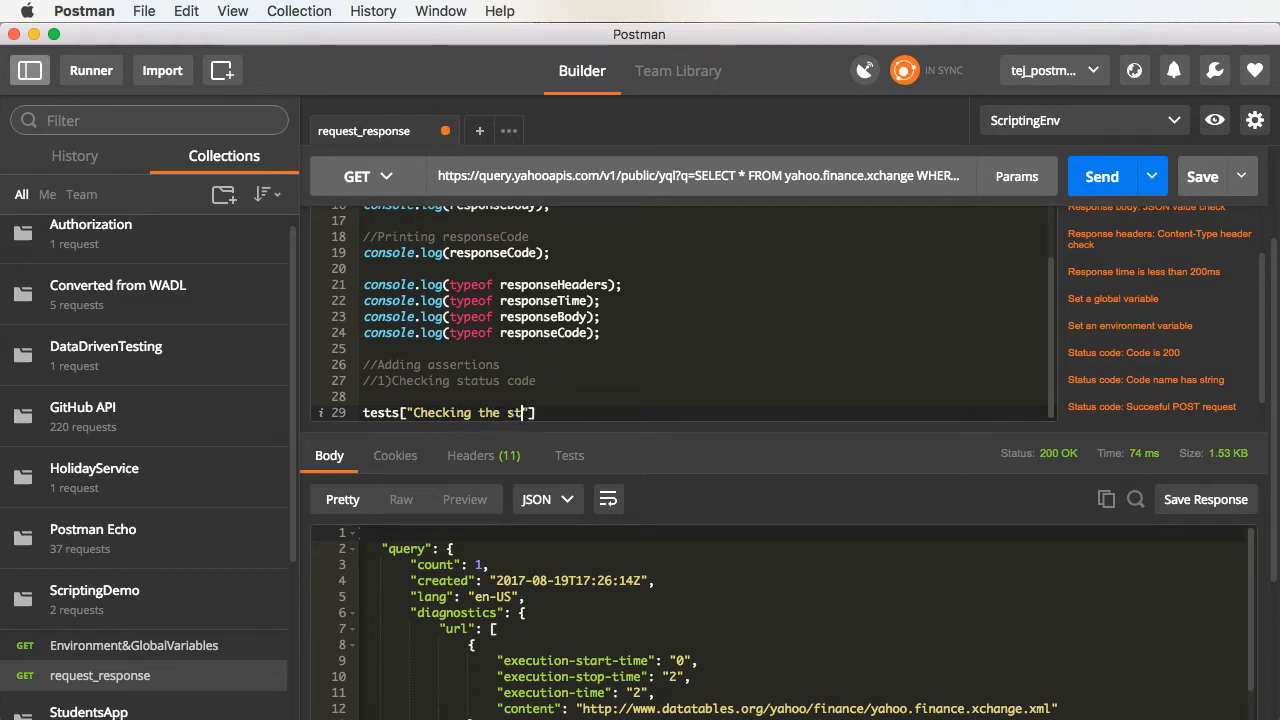
text(atus code)
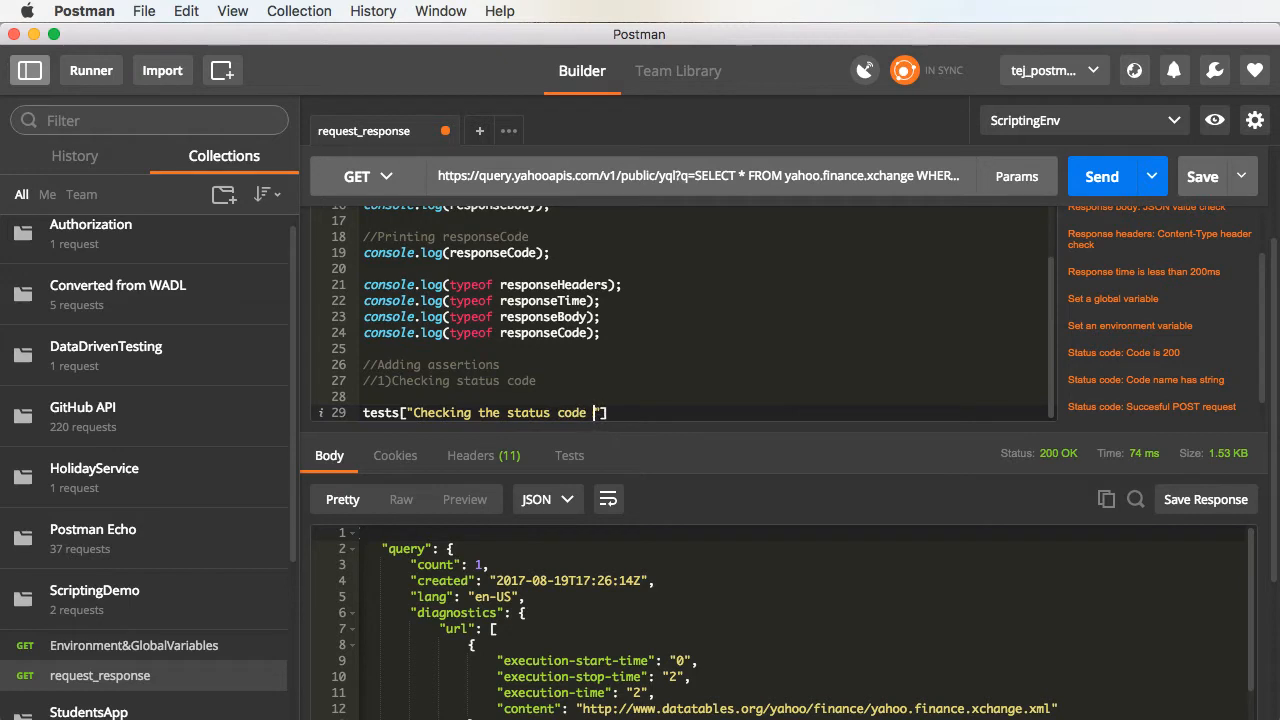
text(in my request)
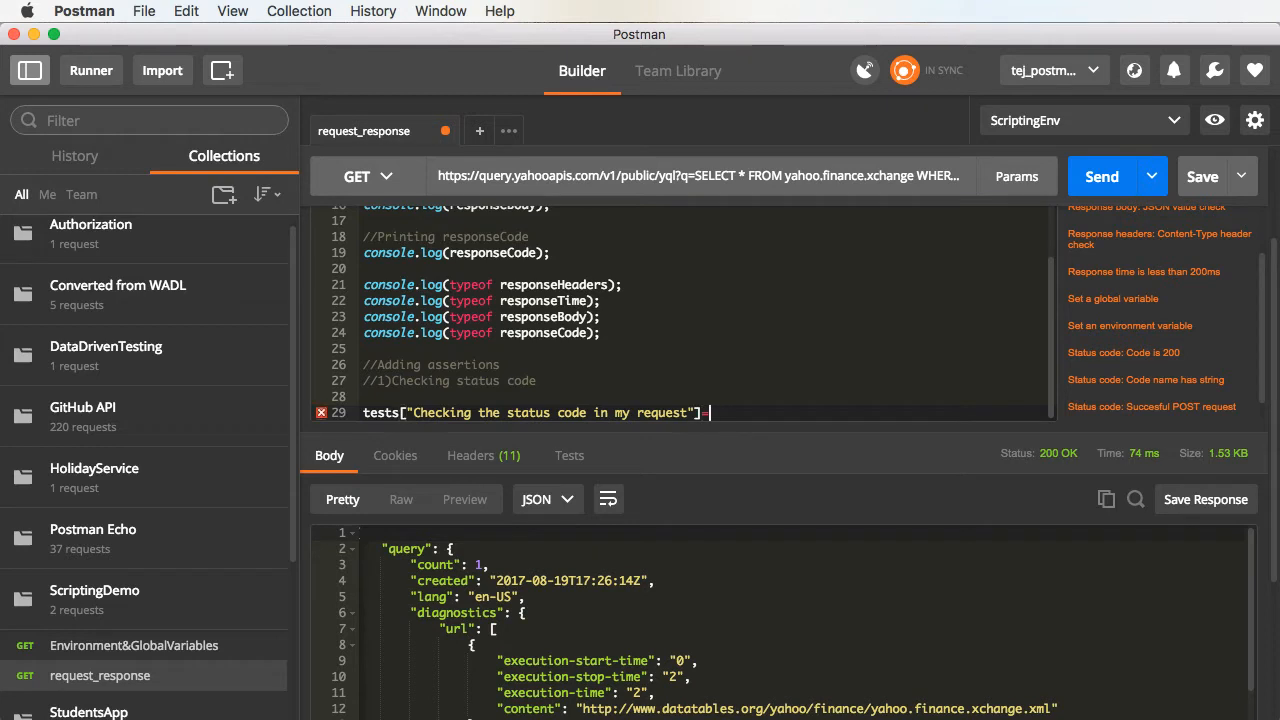
scroll(down, 3)
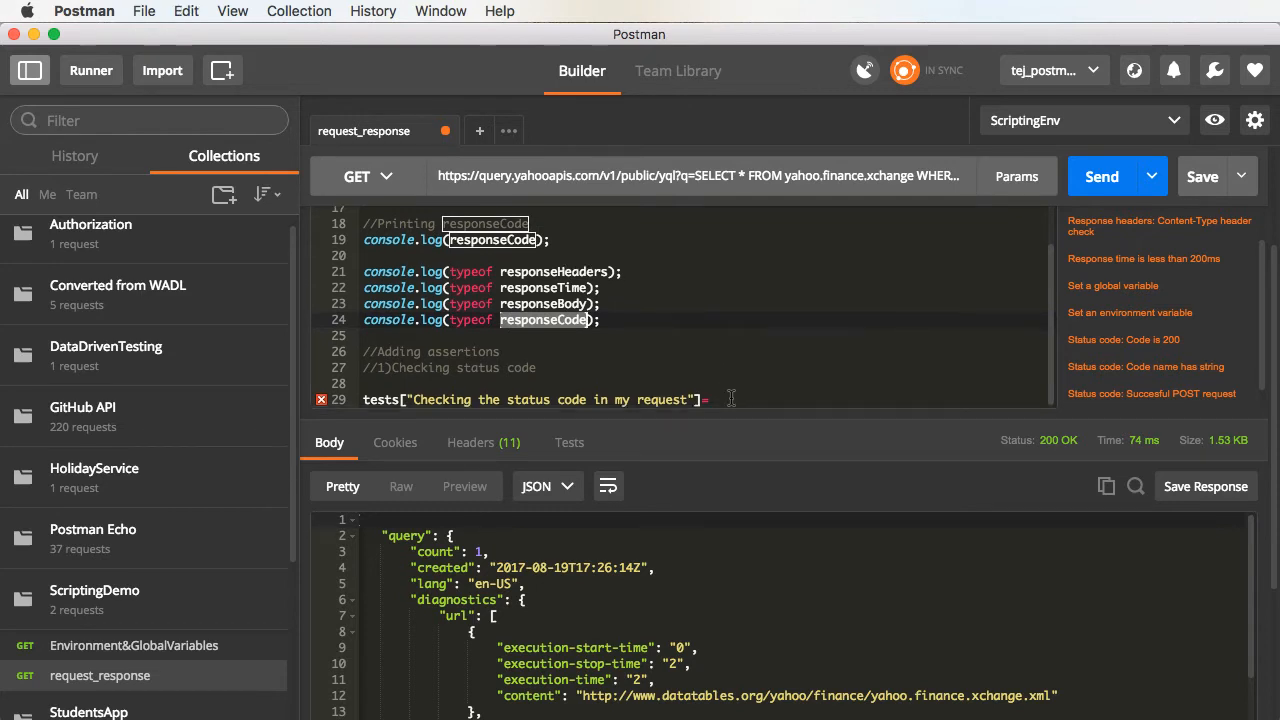
text(responseCode)
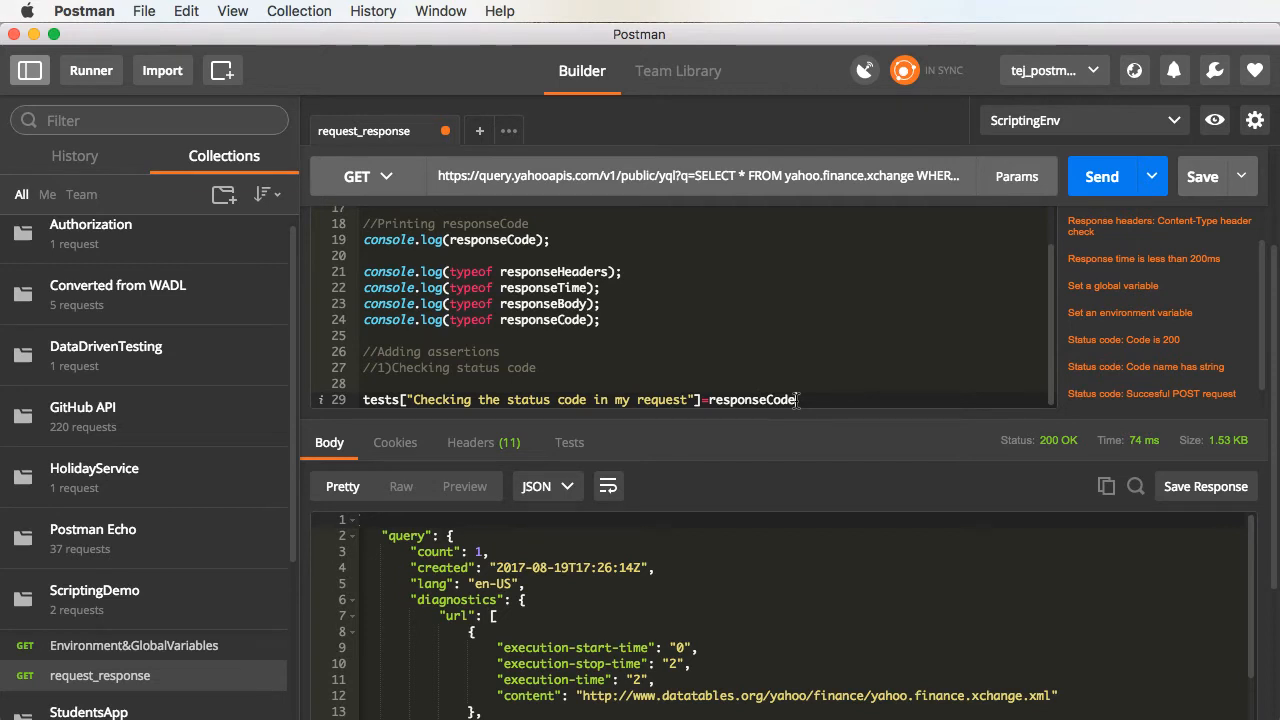
text(.)
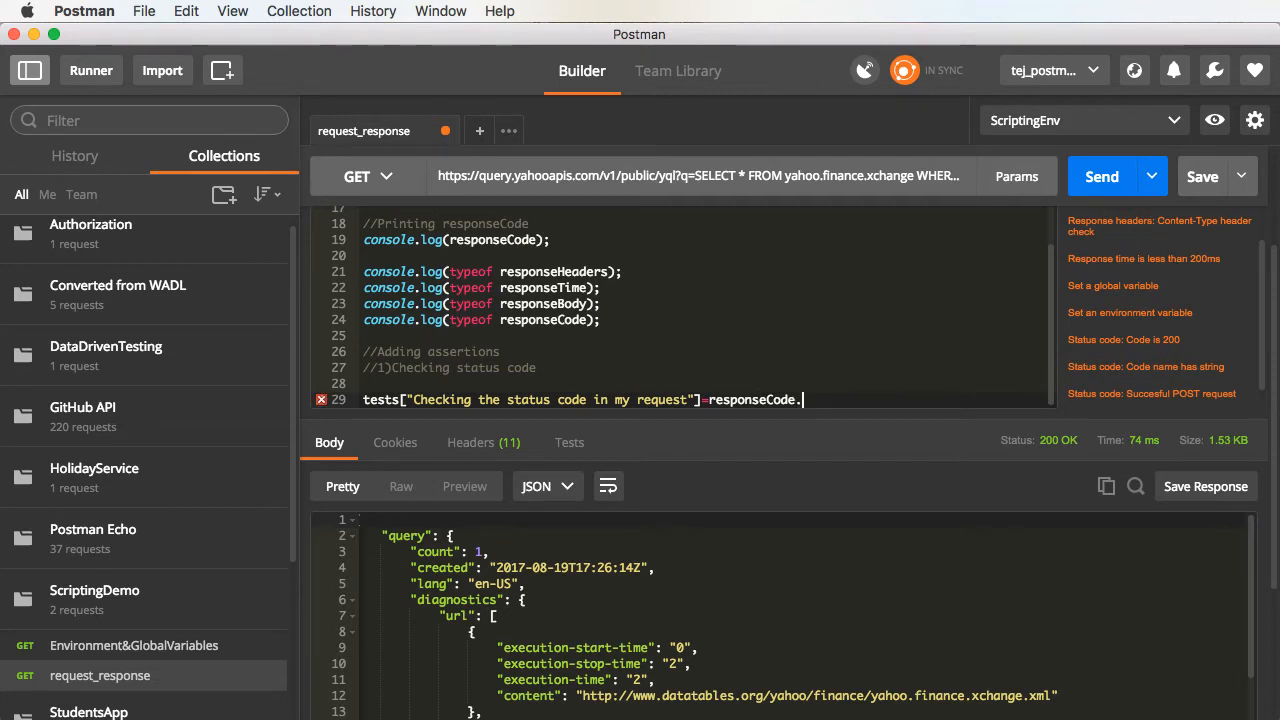
text(code)
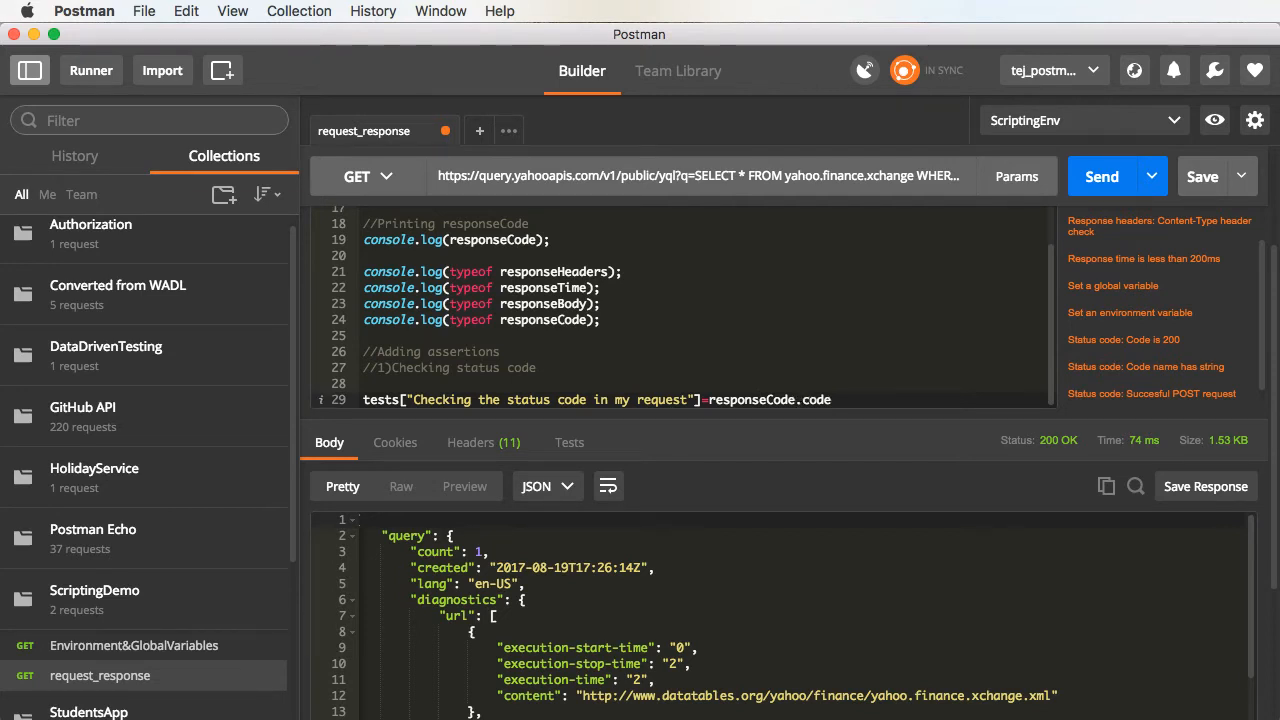
click(860, 399)
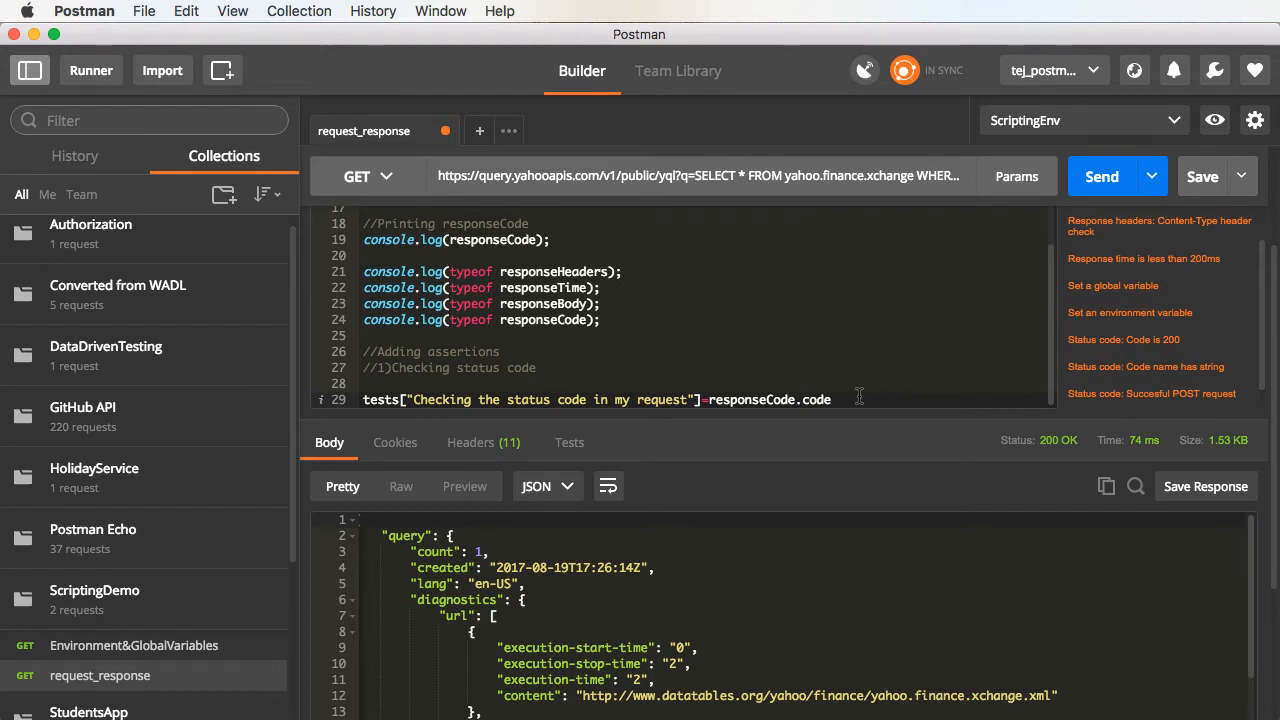
text(===)
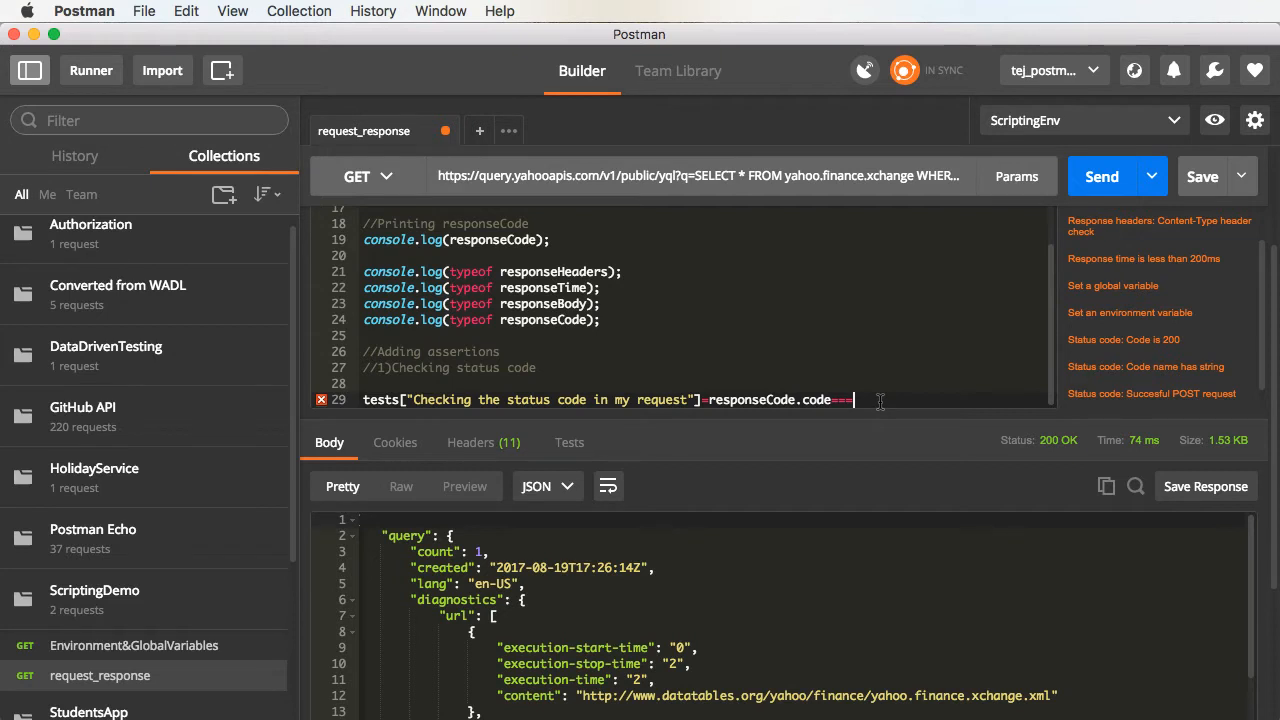
text(2)
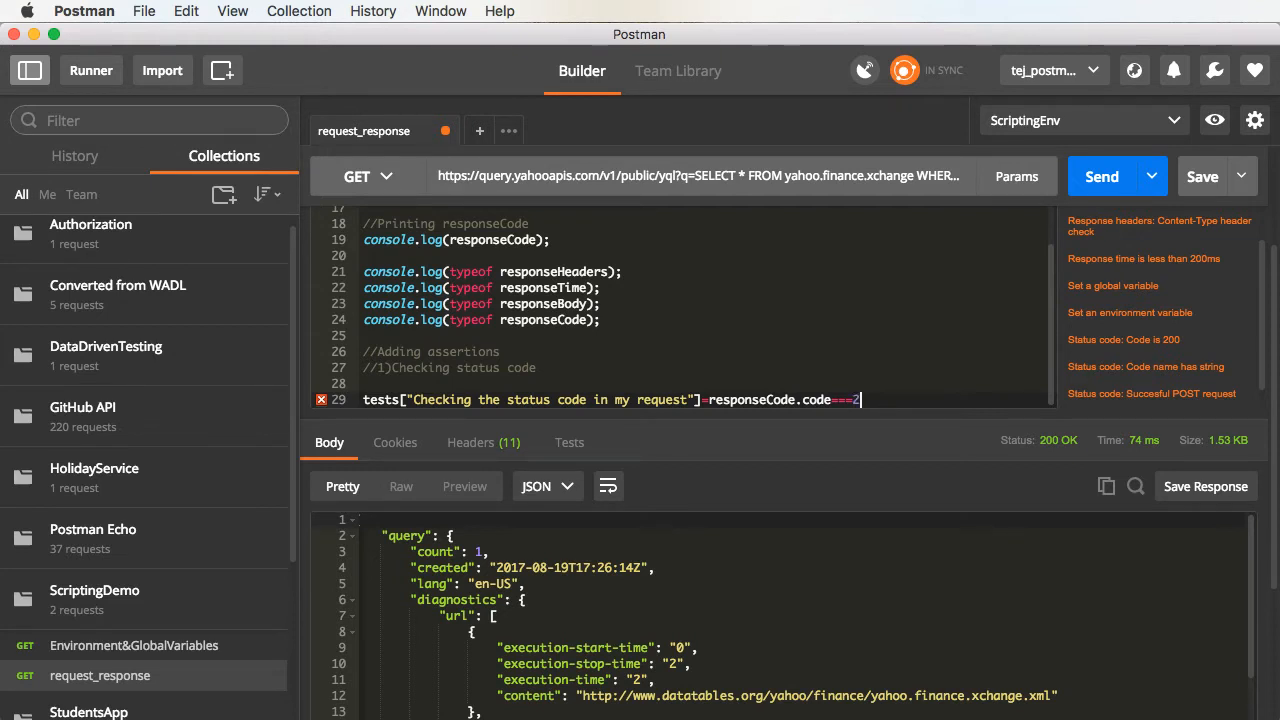
text(200;)
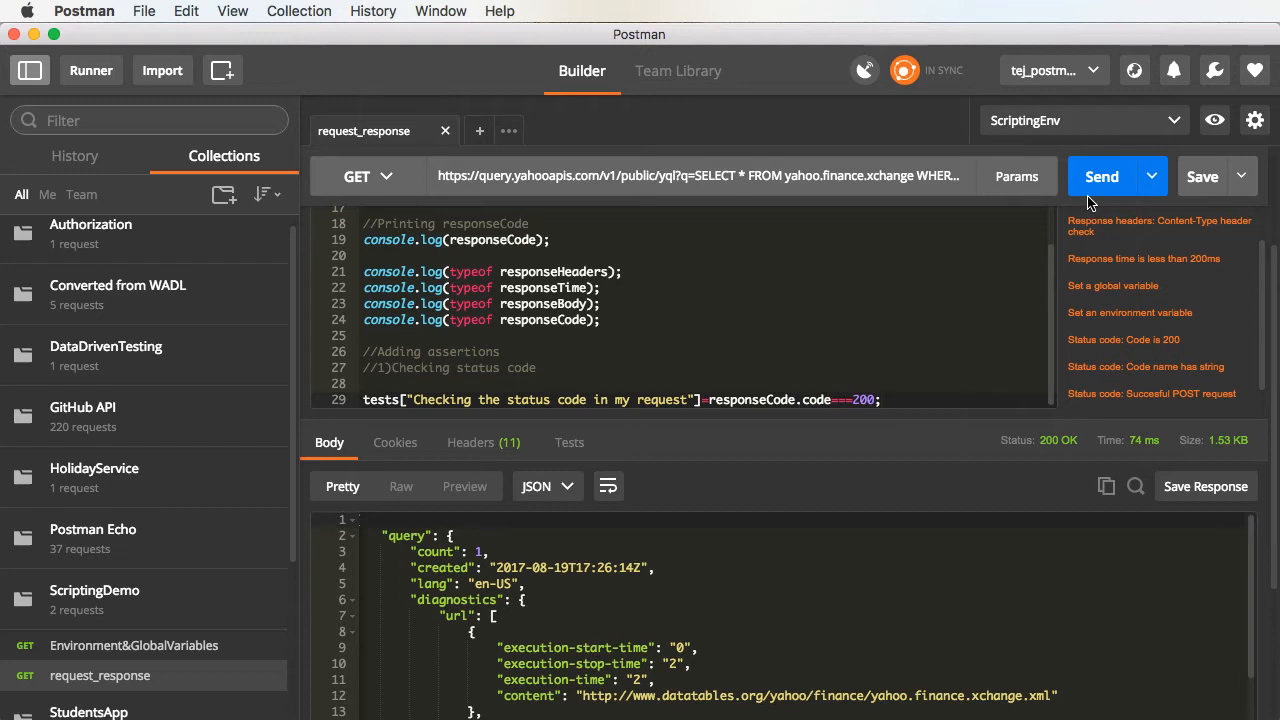
mouse_move(1099, 186)
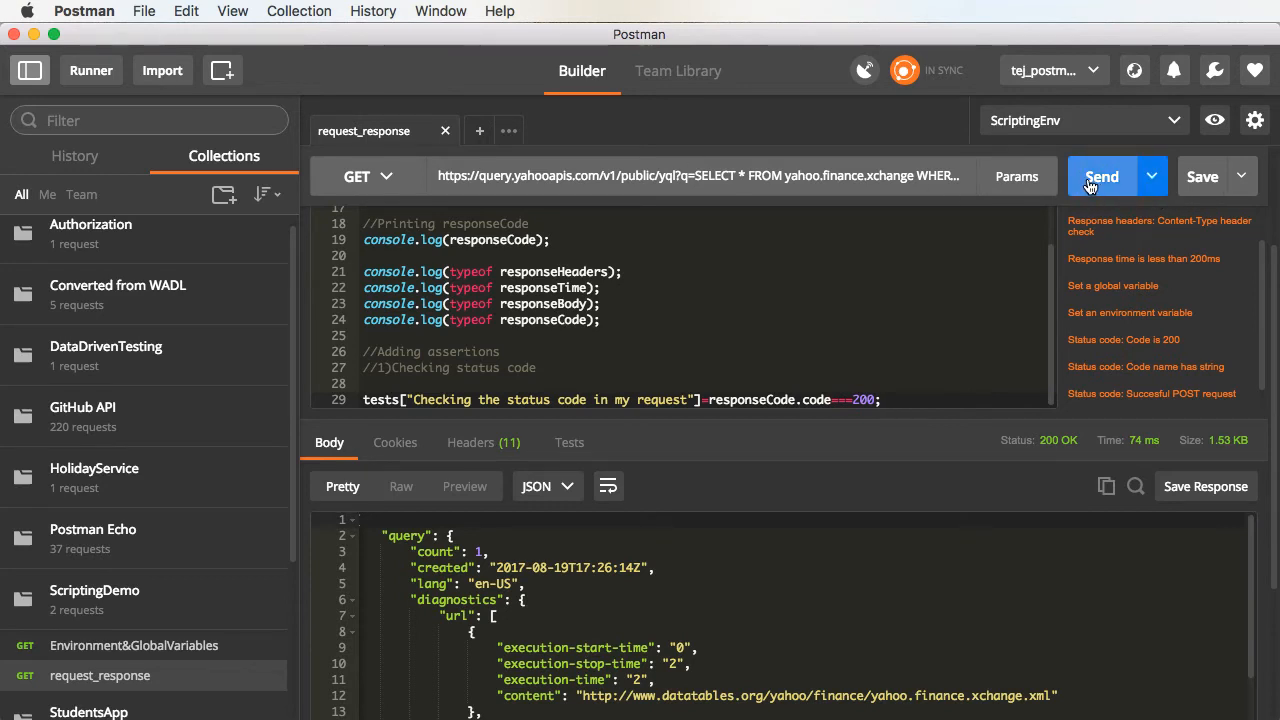
Send the request and review the passing status-code test with the Passed and All filters.
click(1102, 176)
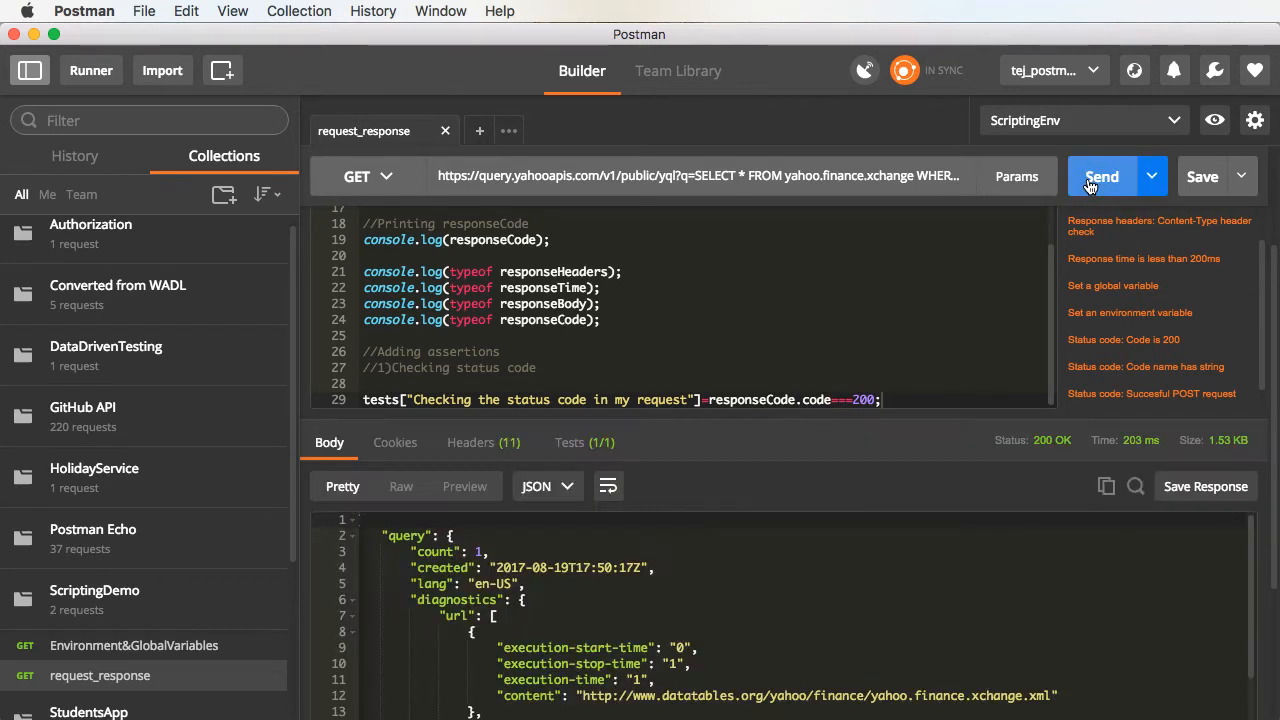
mouse_move(560, 336)
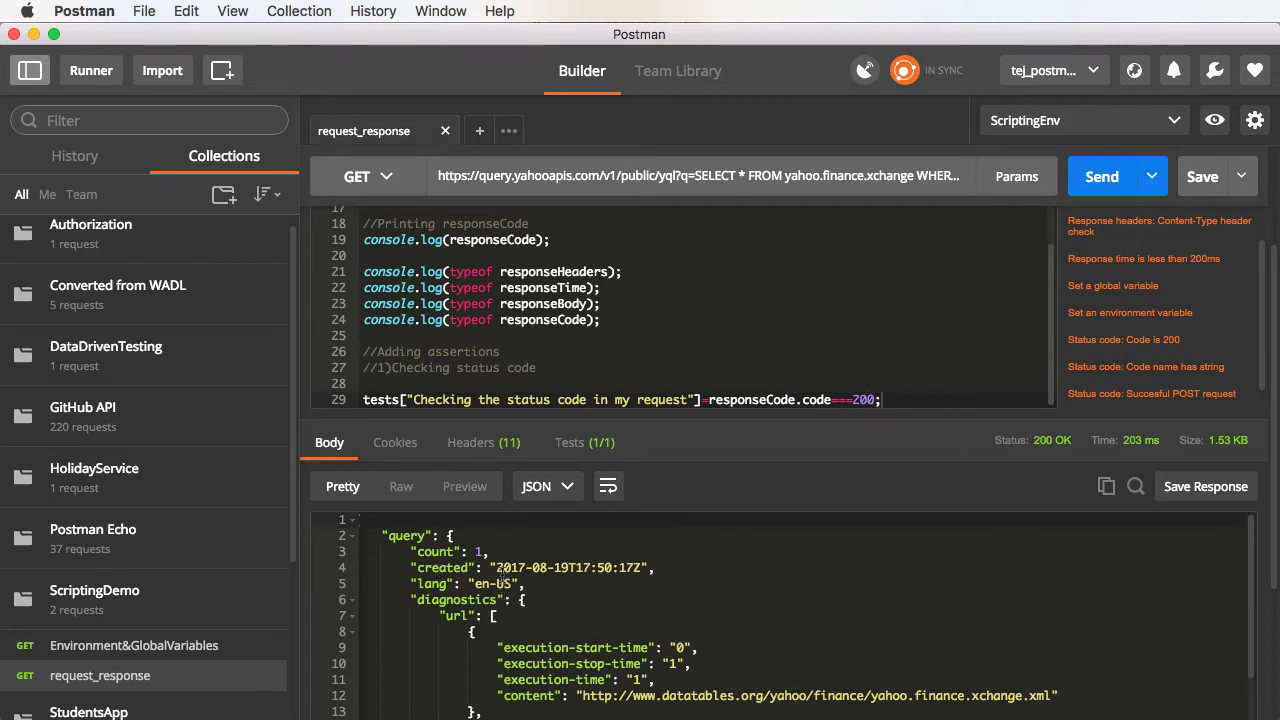
mouse_move(567, 457)
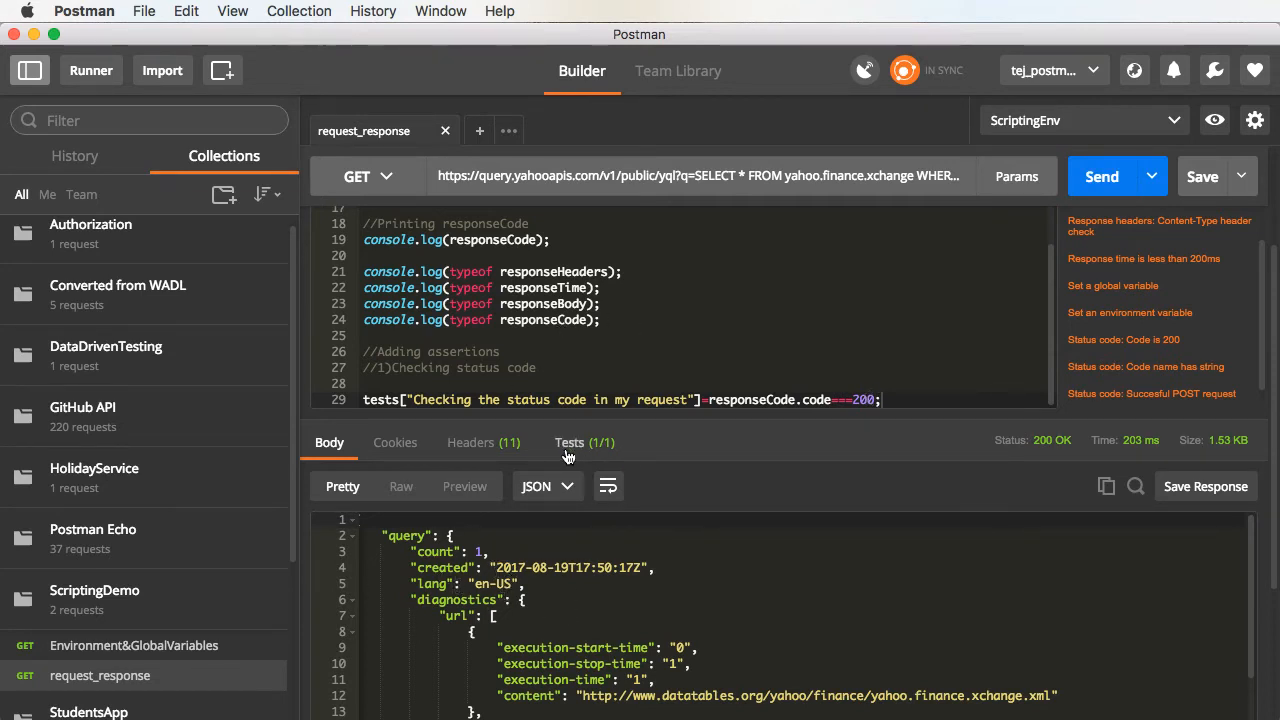
mouse_move(597, 449)
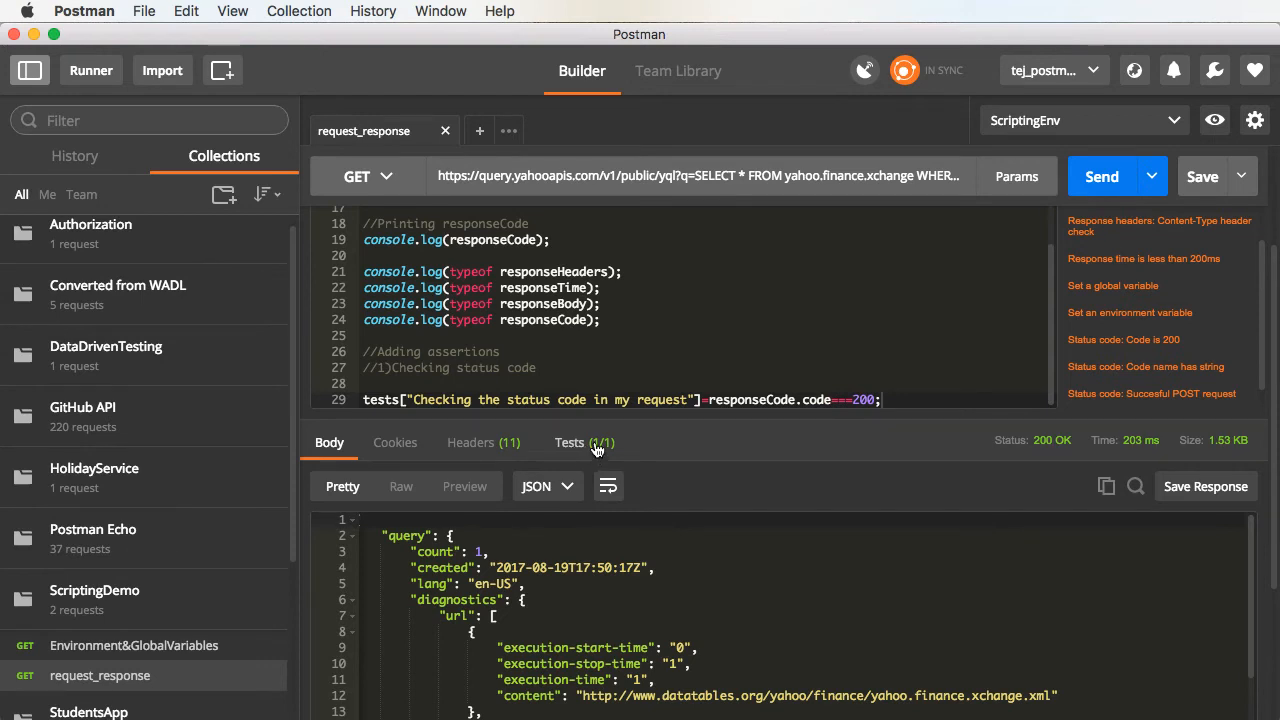
click(580, 442)
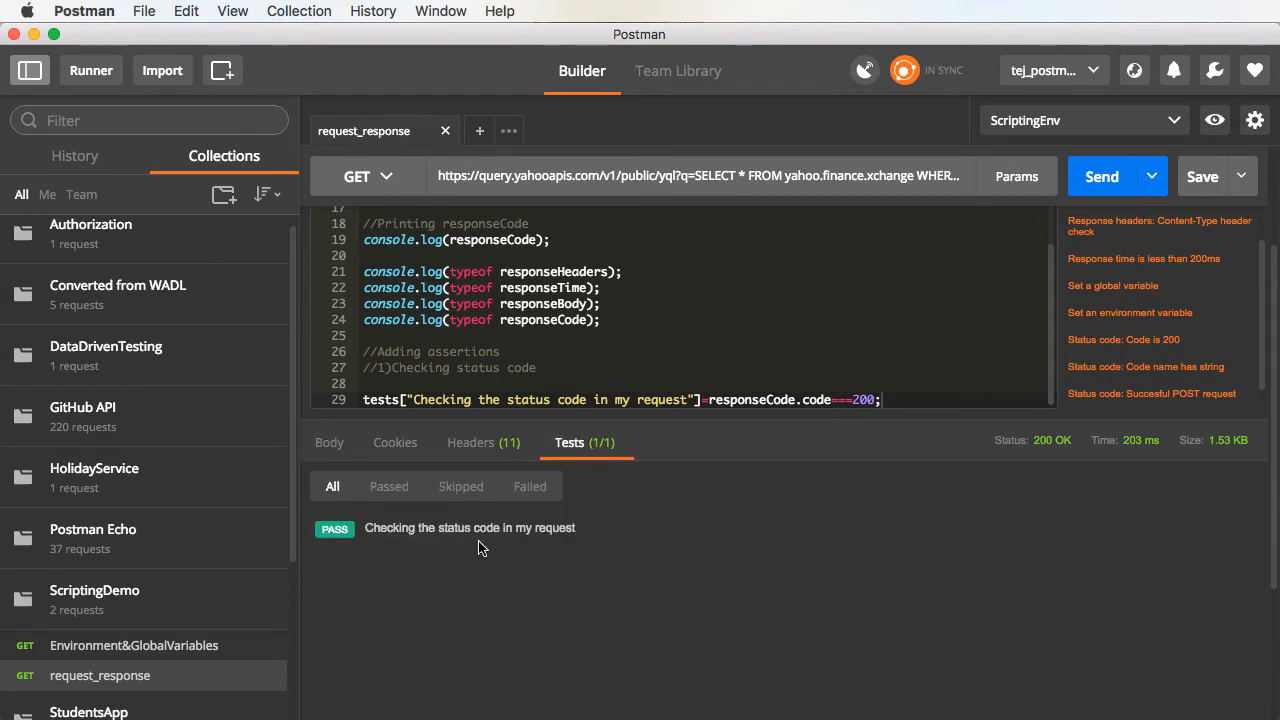
click(389, 486)
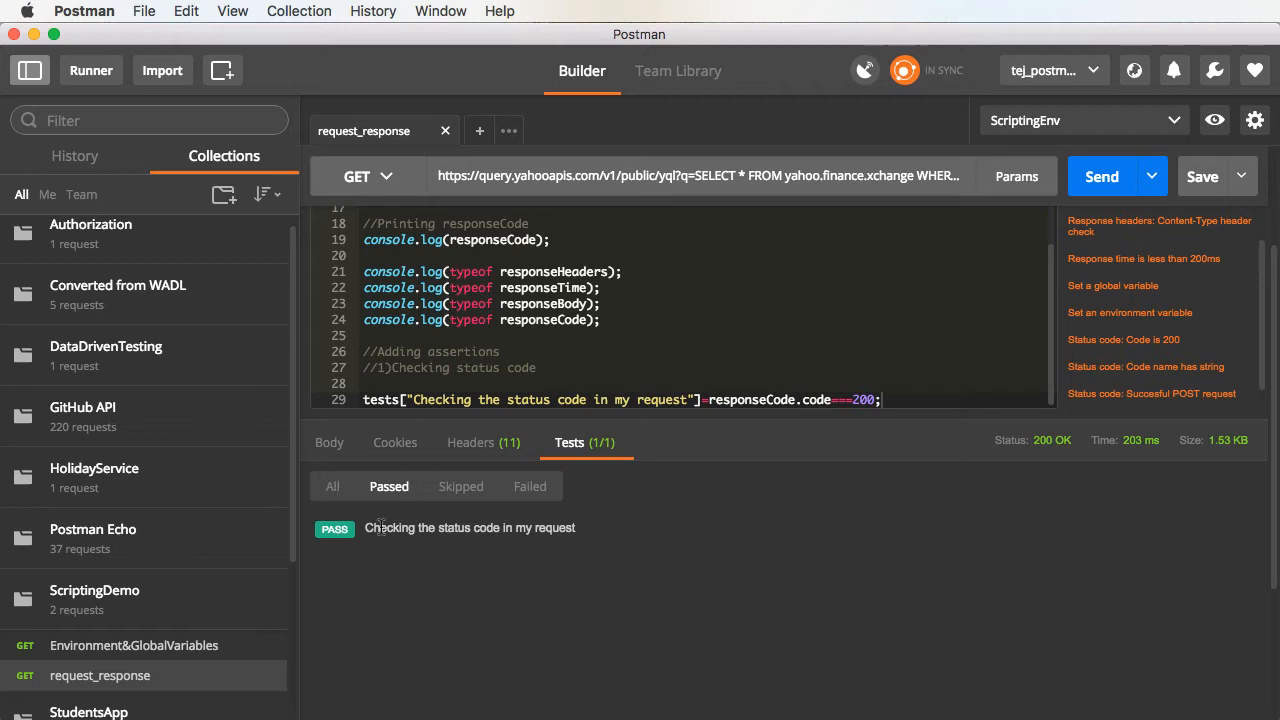
mouse_move(388, 488)
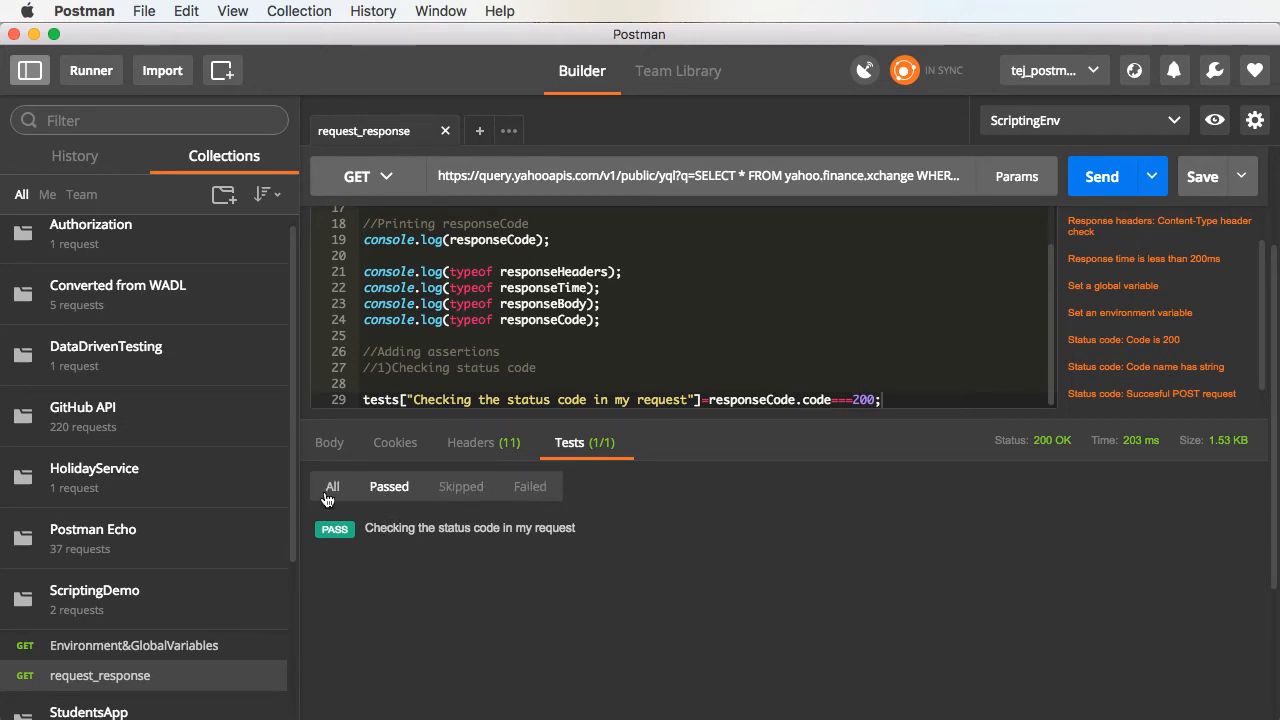
click(389, 486)
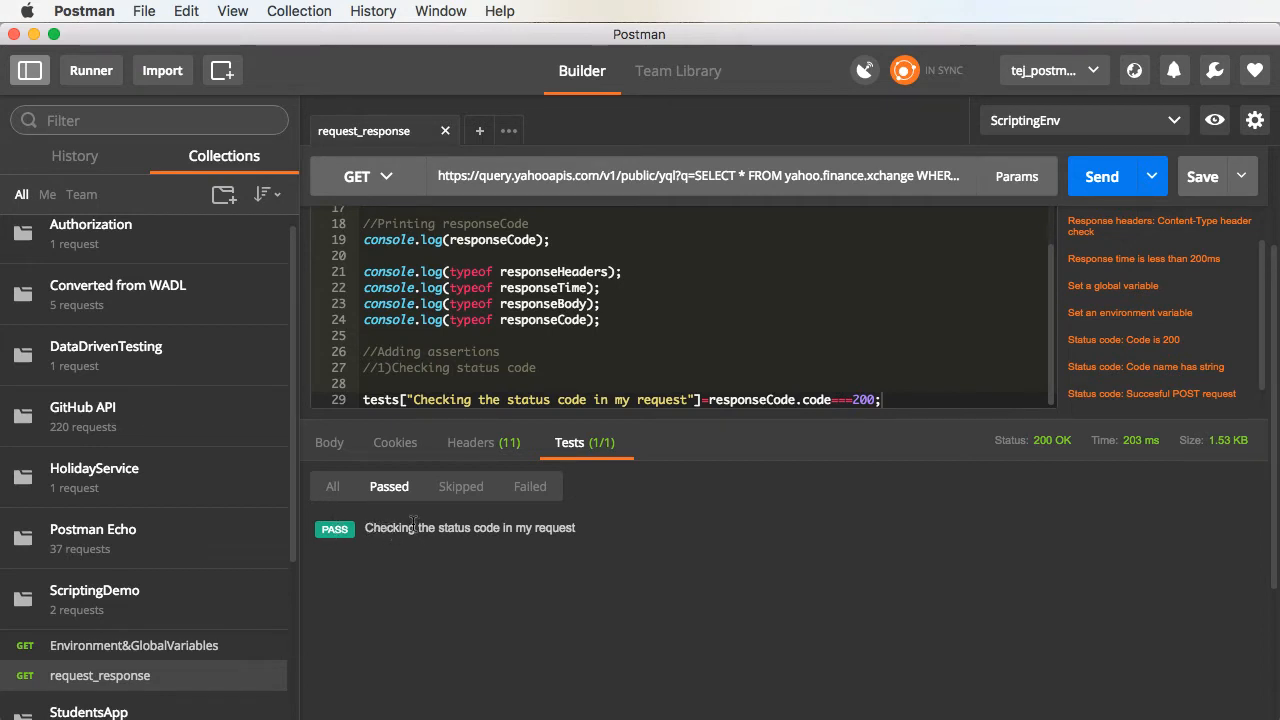
mouse_move(910, 389)
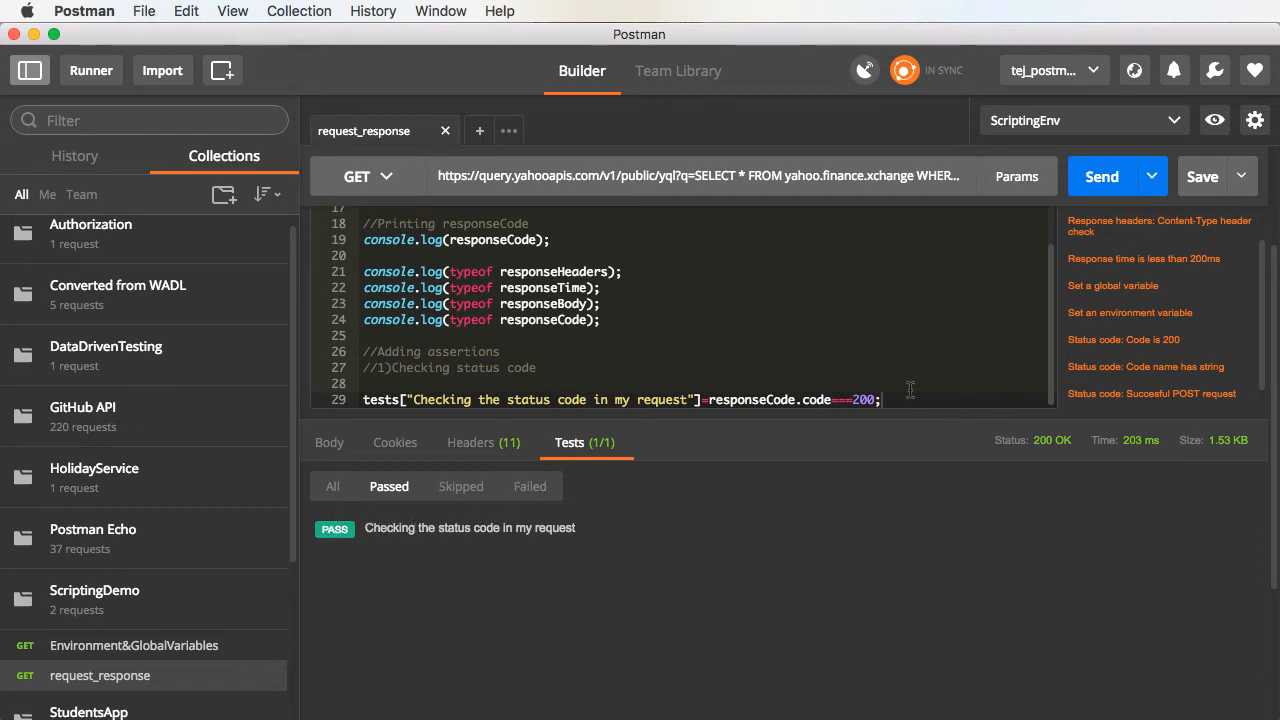
click(888, 400)
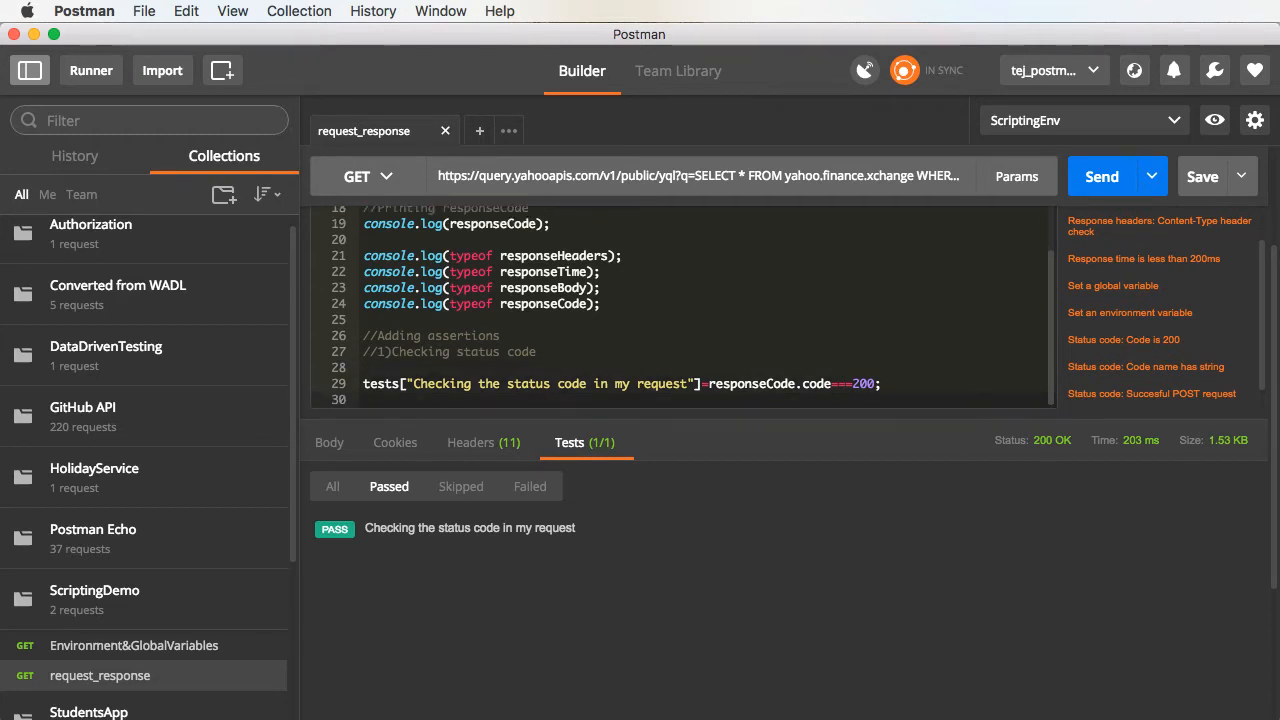
Type the second assertion tests["Checking for a URL"]=responseBody on a new line.
text(tes)
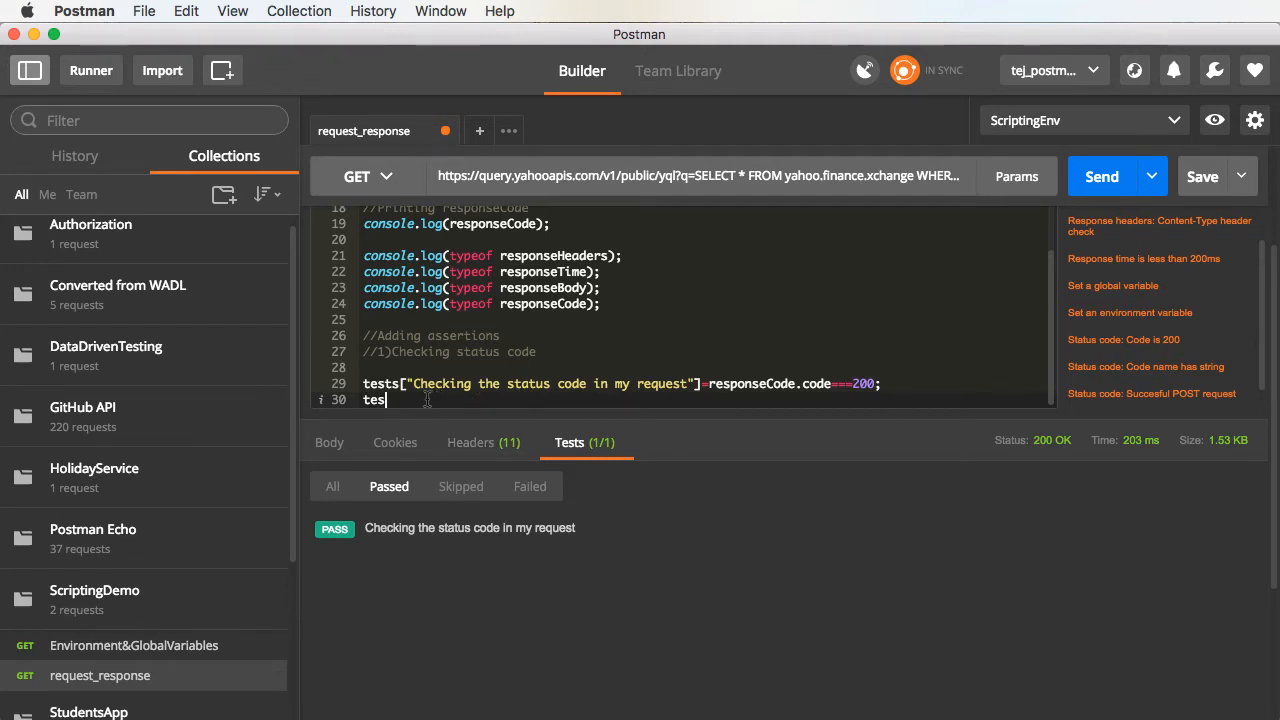
text(t)
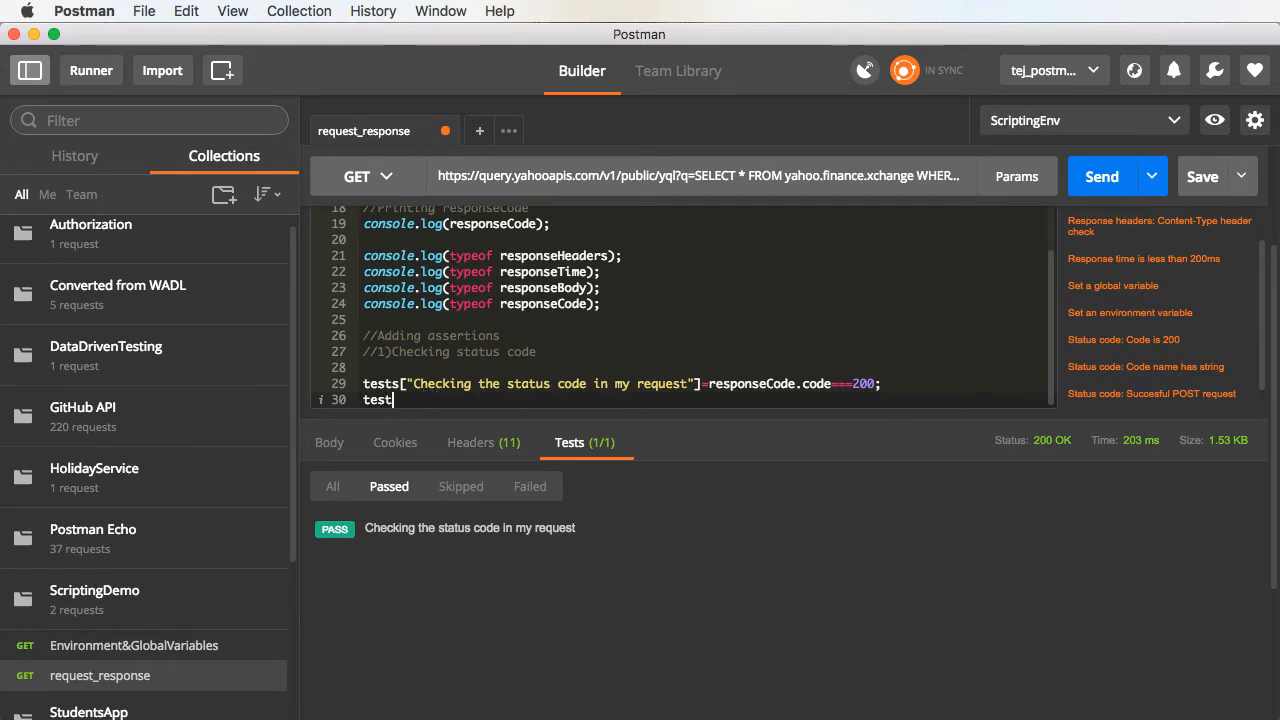
text([])
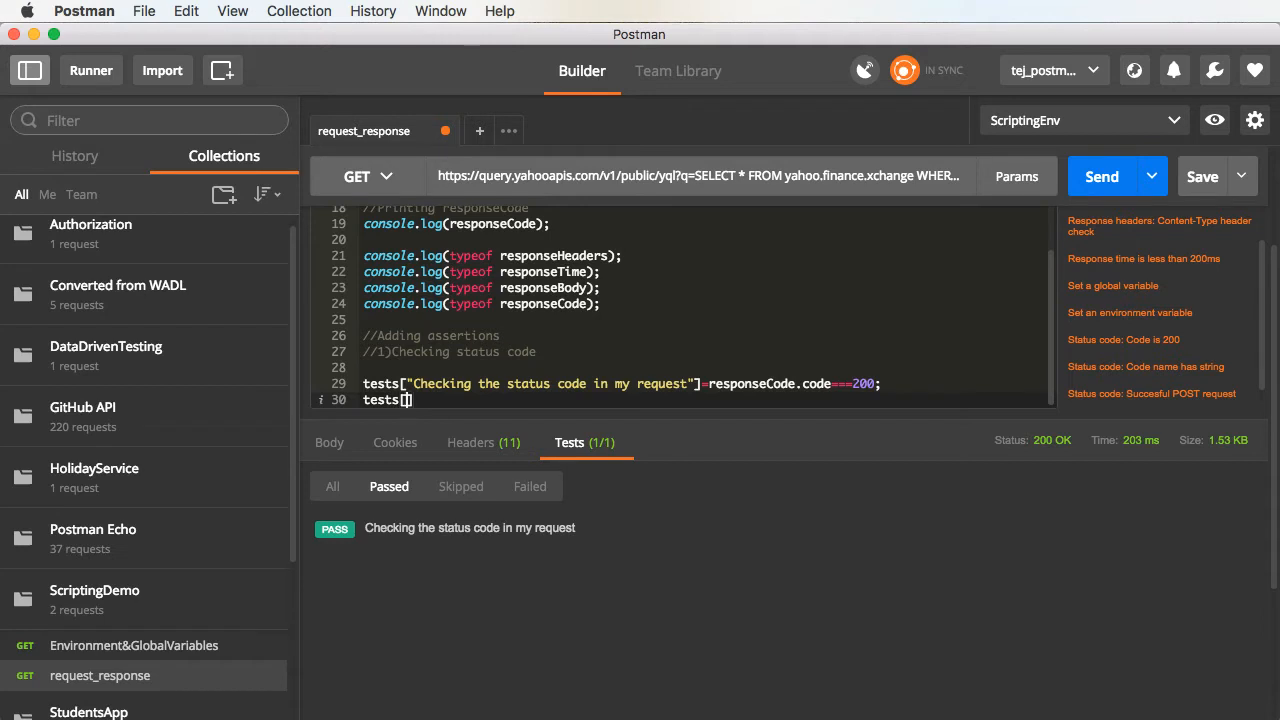
text("C)
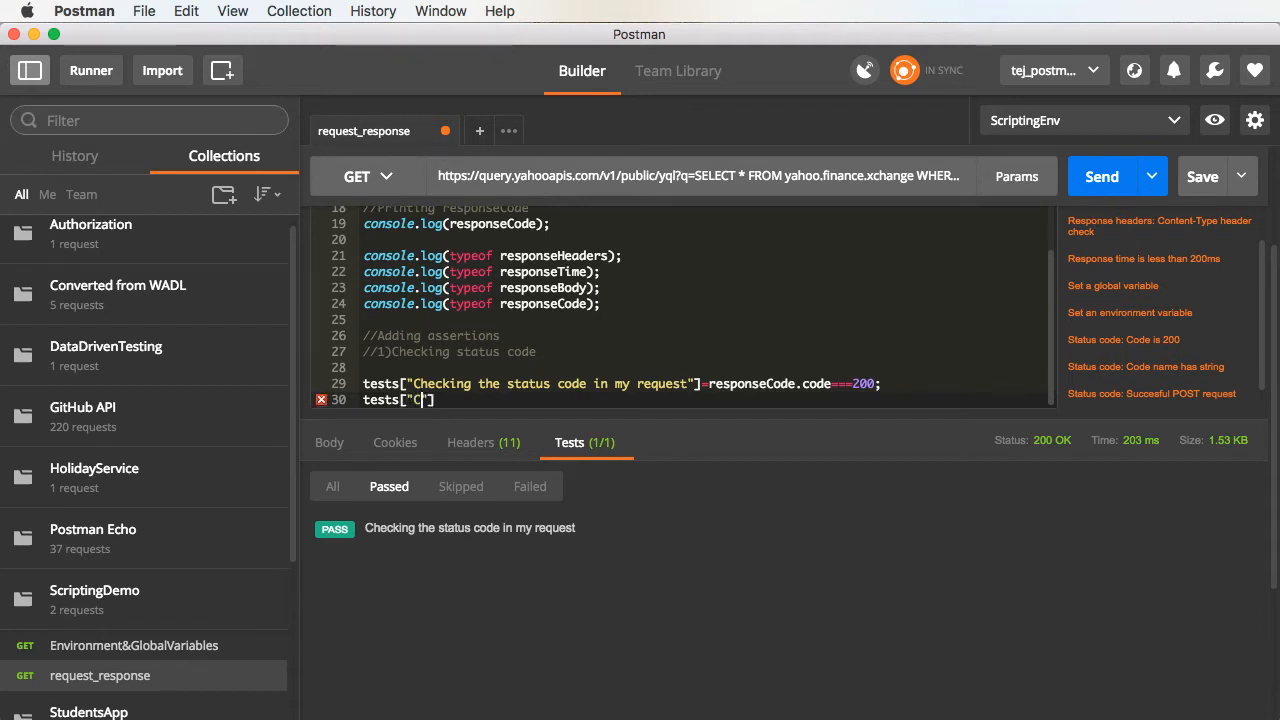
text(hecking for)
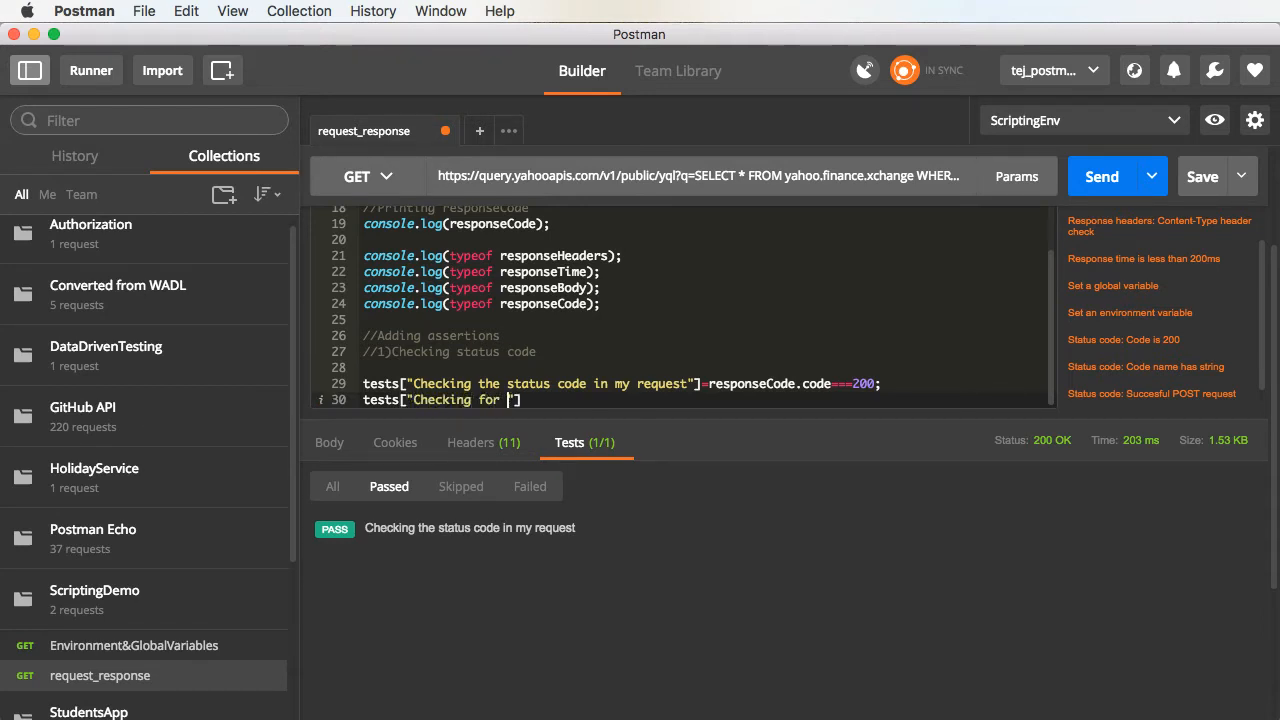
text(a URL)
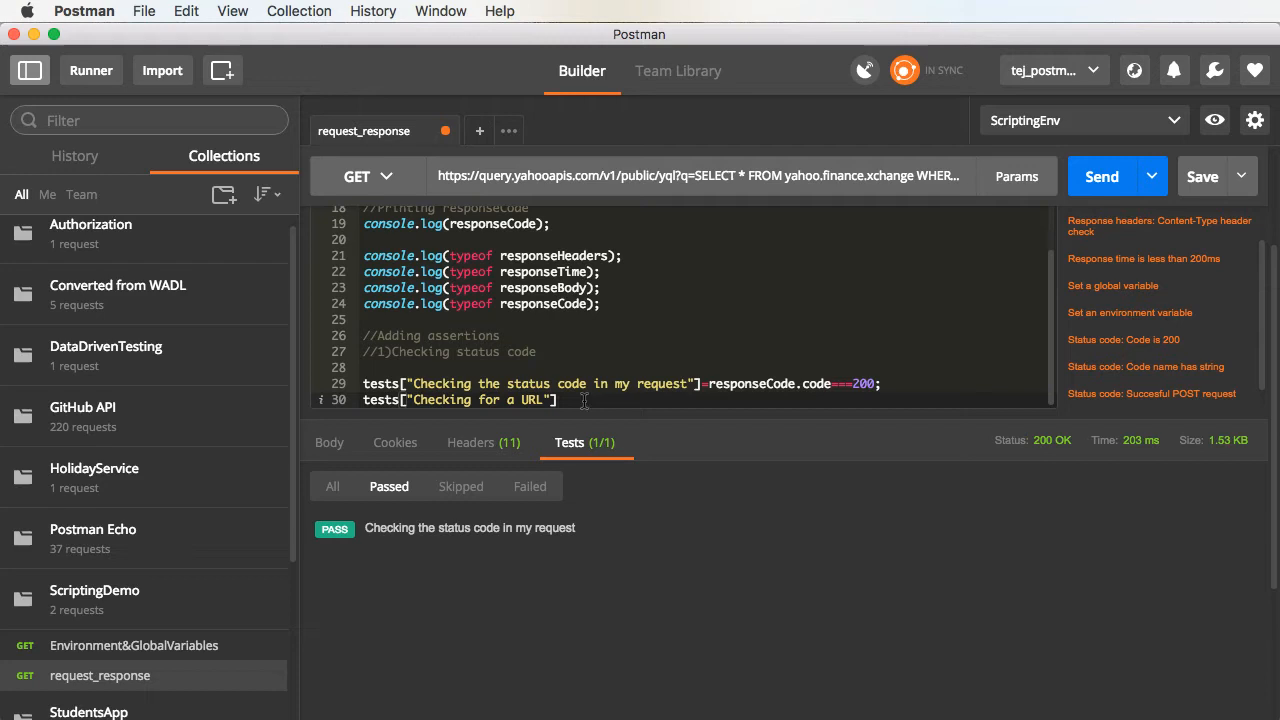
text(=)
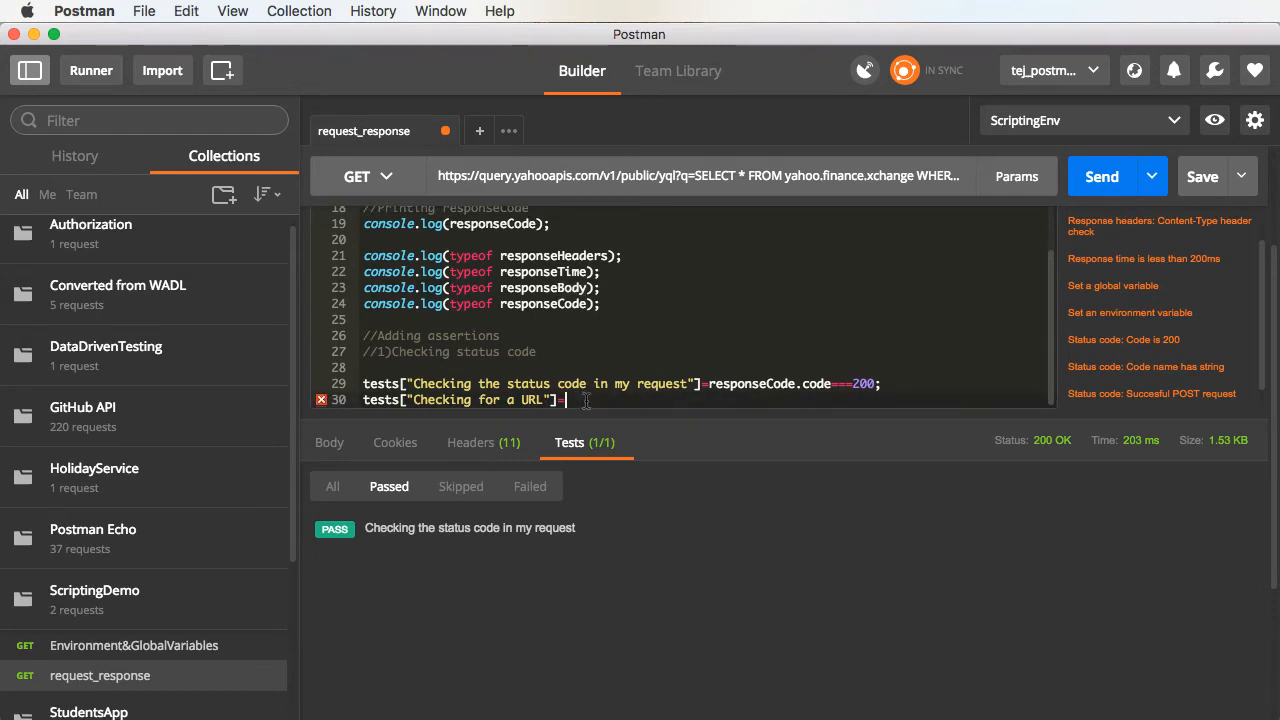
text(responseBody)
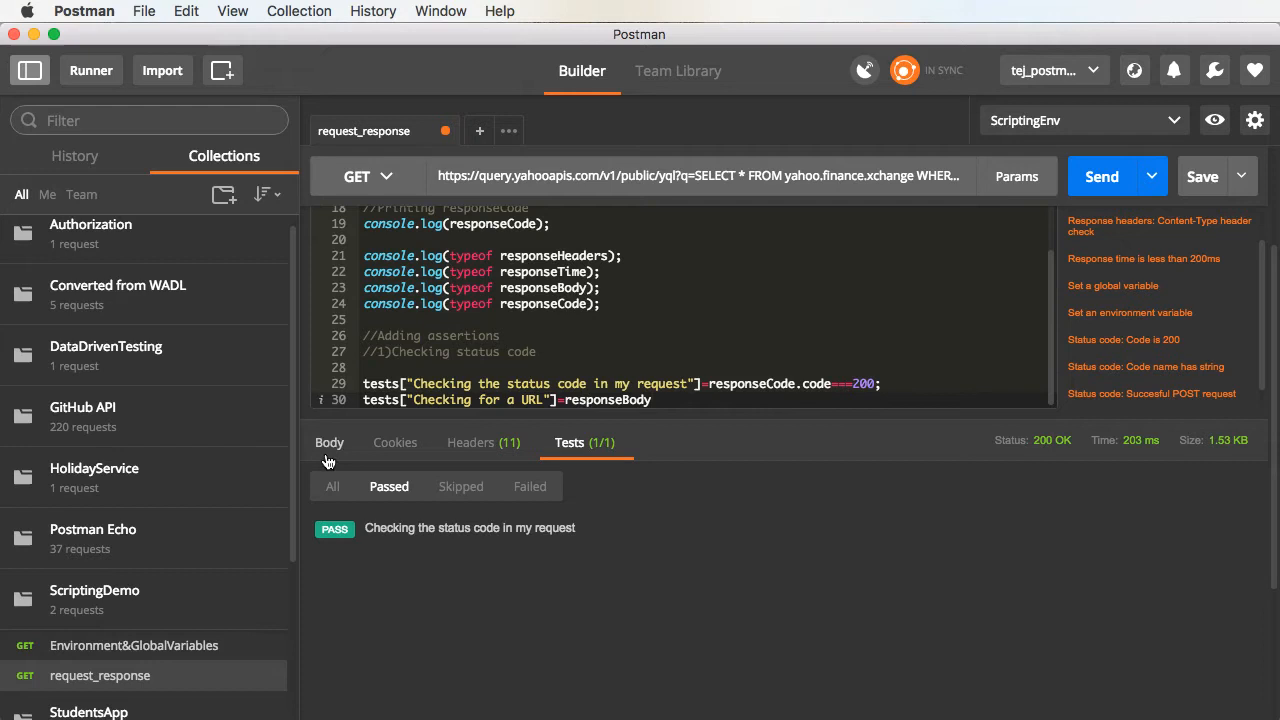
Switch between the response Body and Tests views, ending on the body JSON.
click(329, 442)
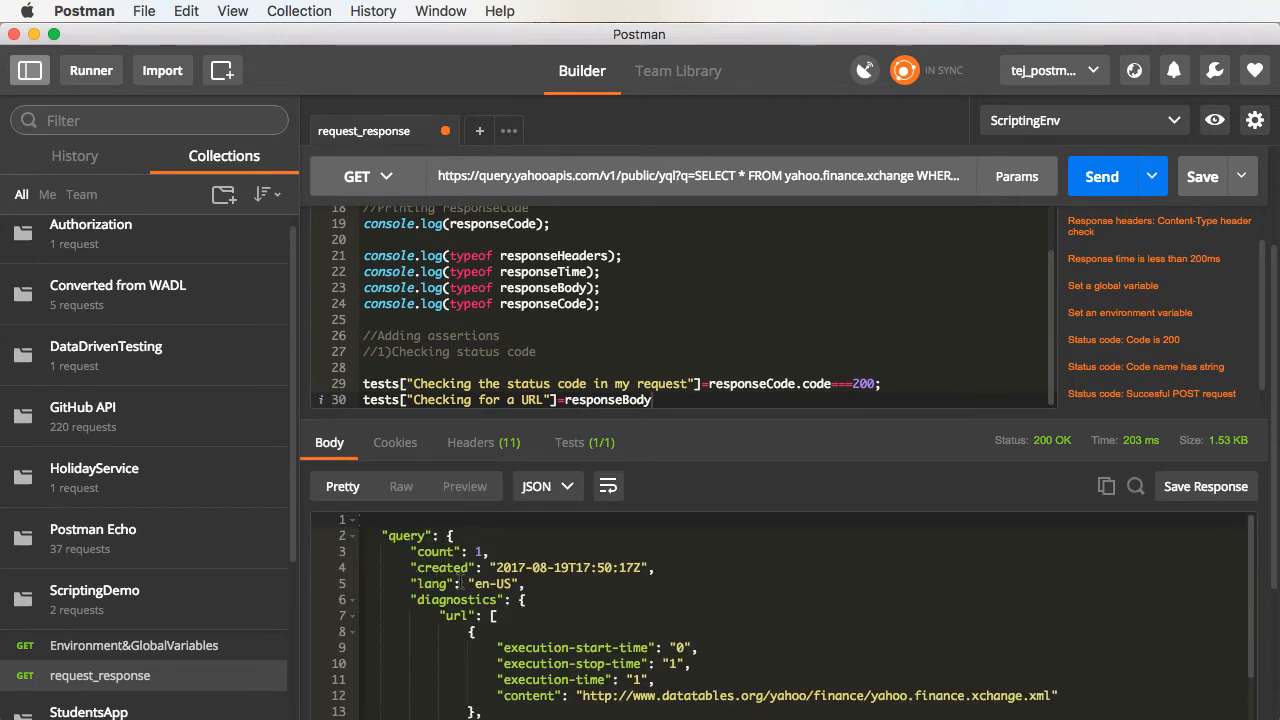
click(585, 442)
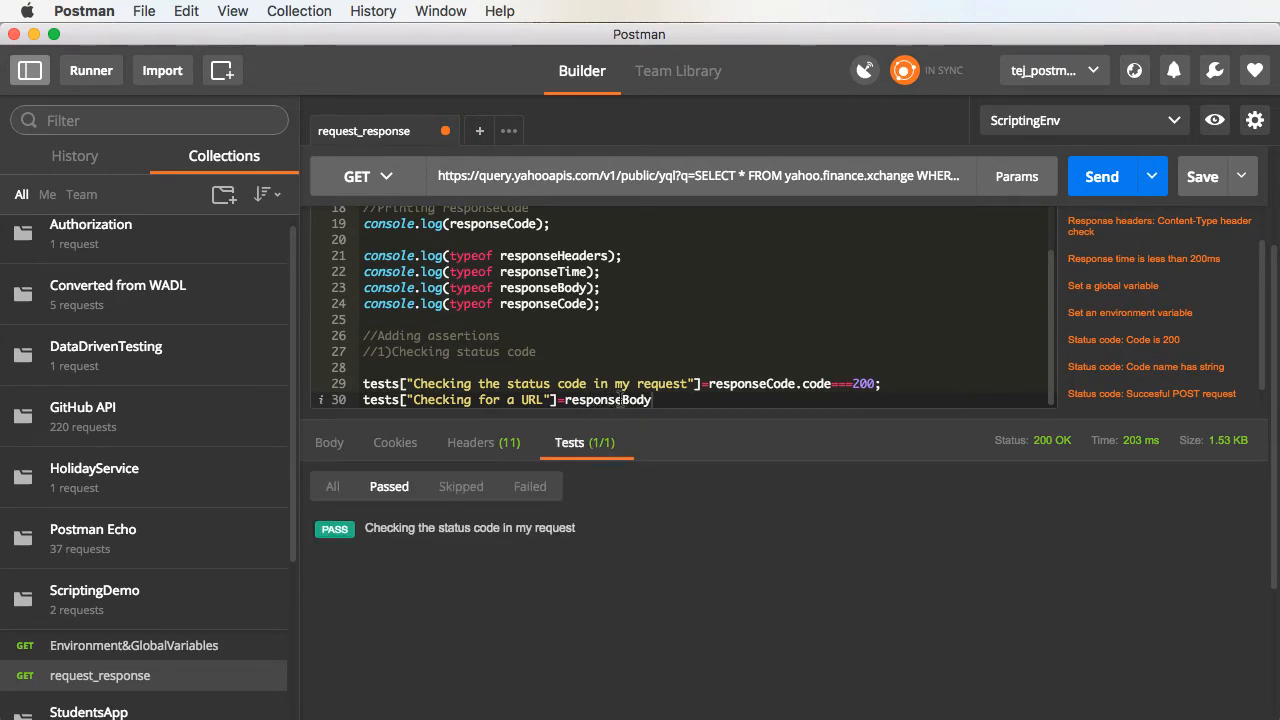
scroll(down, 3)
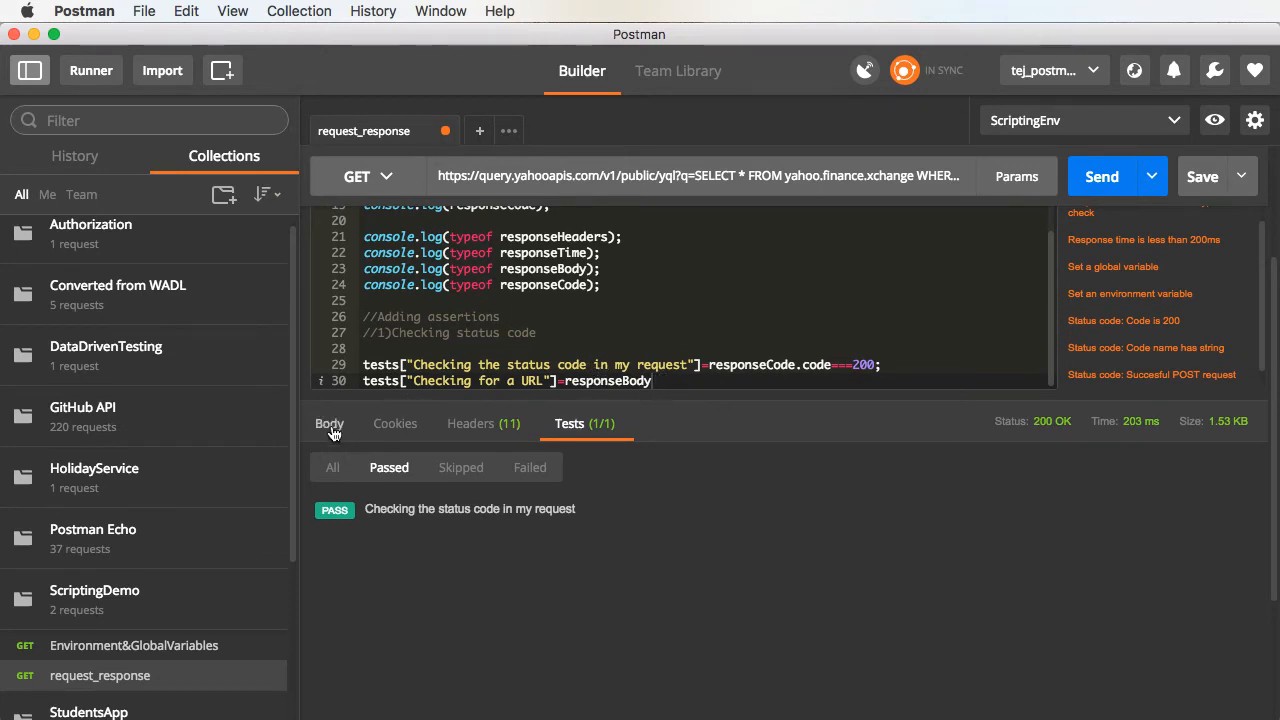
click(329, 423)
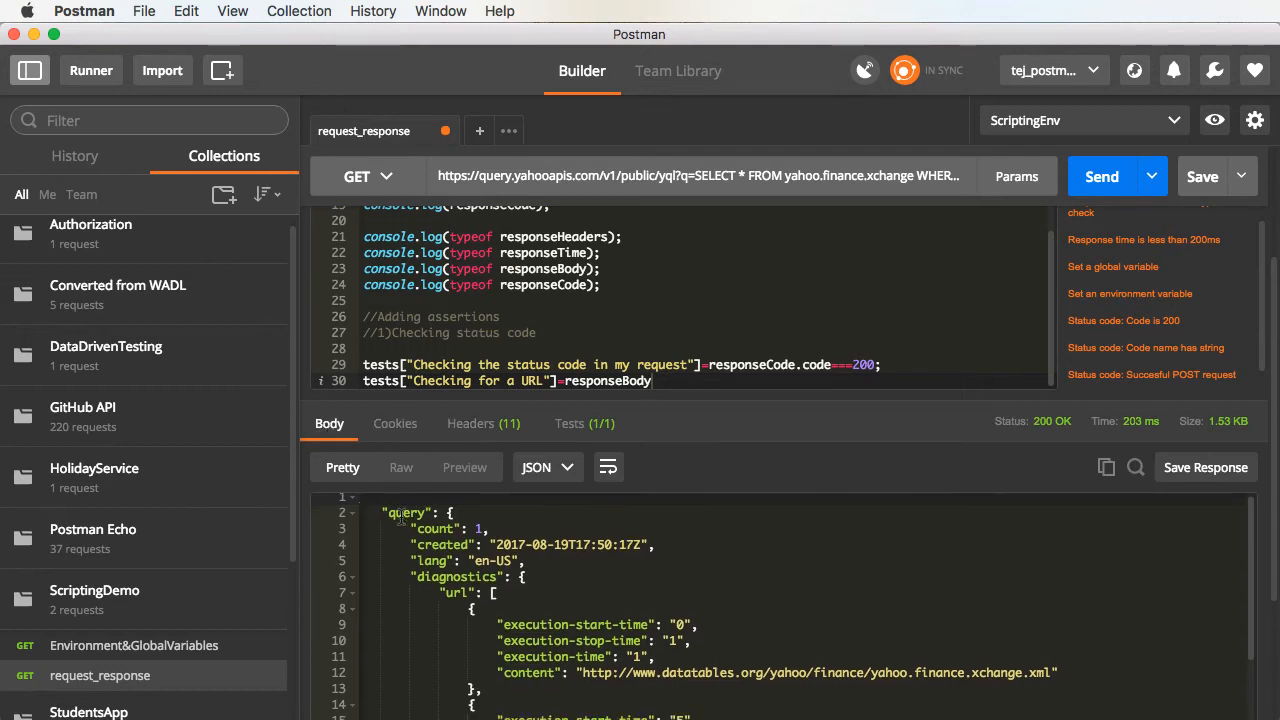
scroll(down, 3)
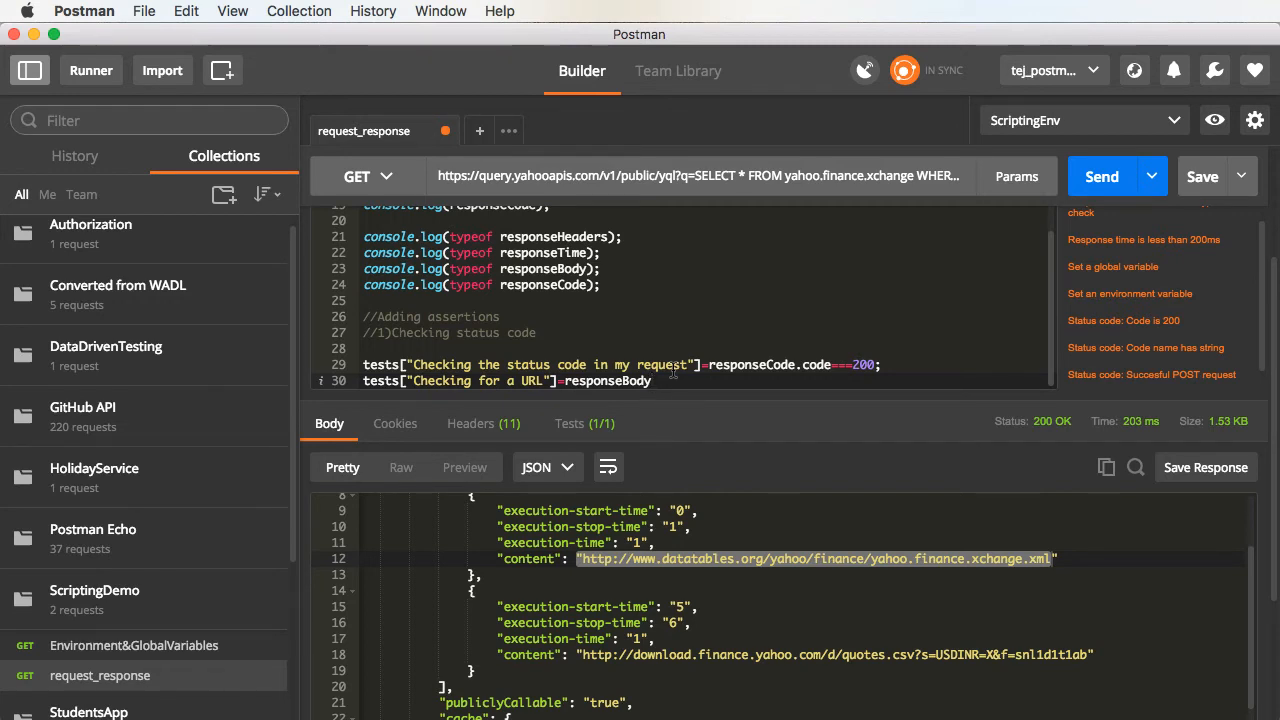
text(.)
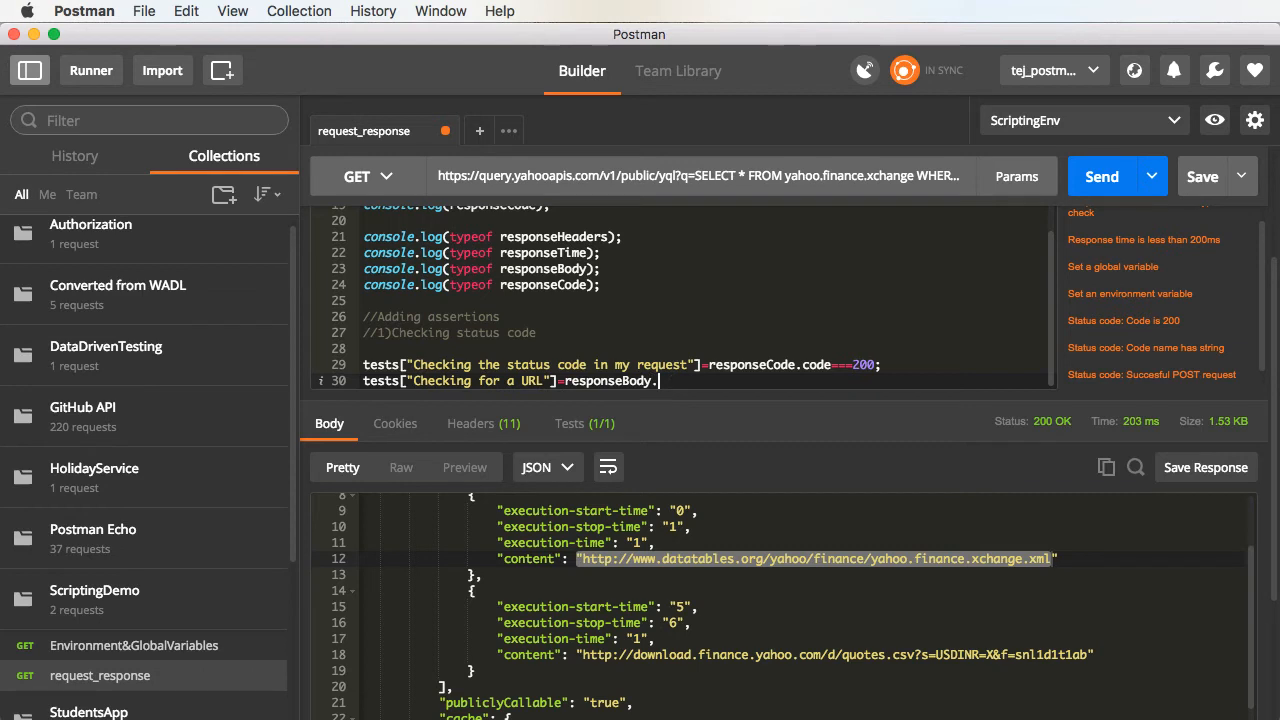
text(has())
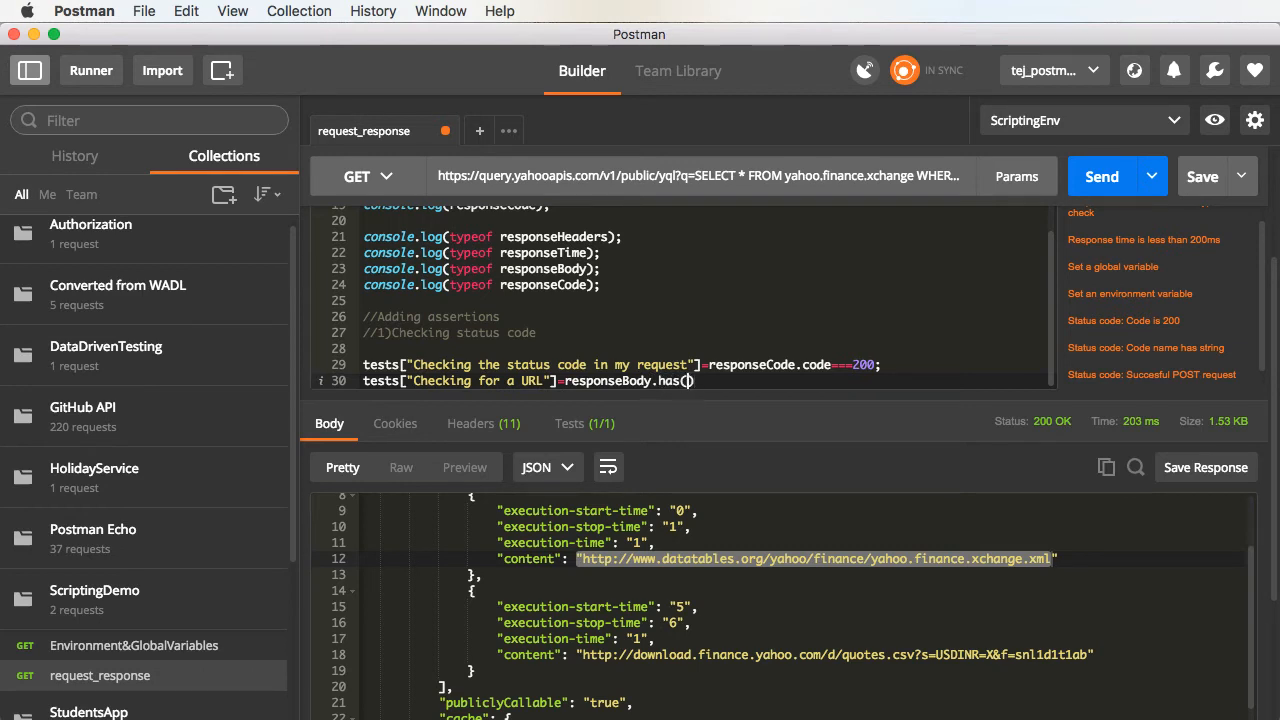
text('')
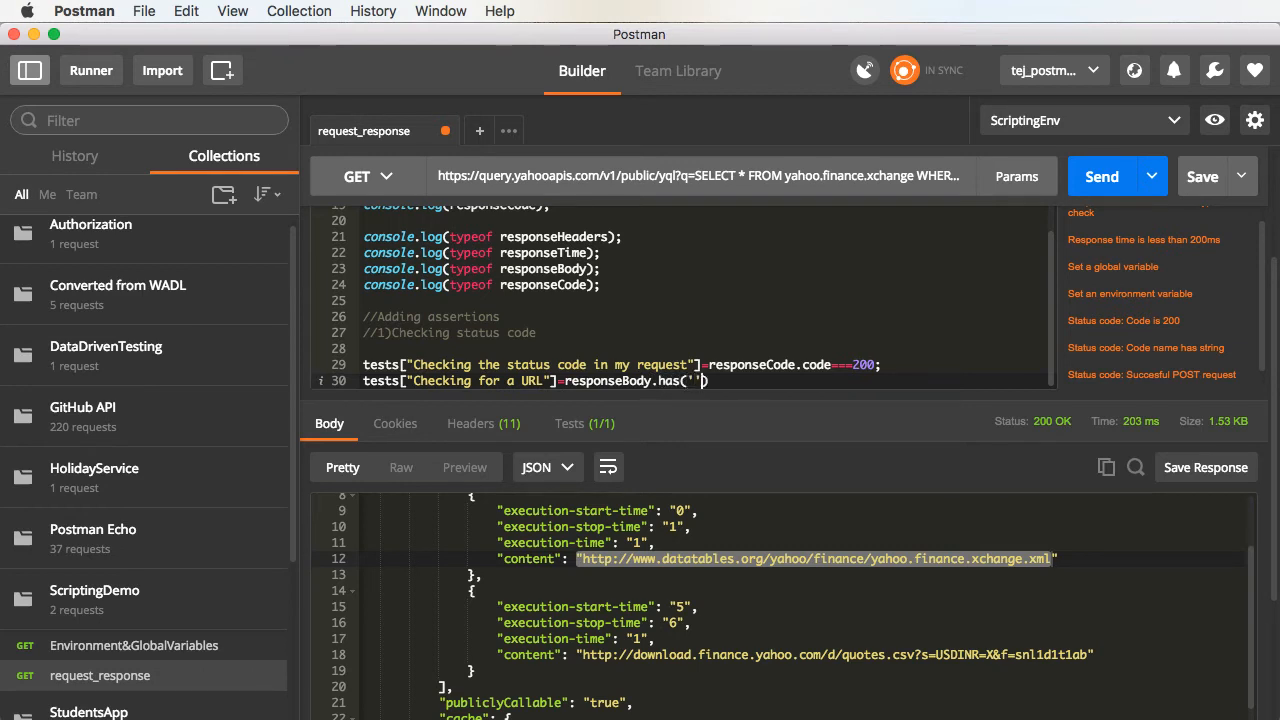
text(http://www.datatables.org/yahoo/finance/yahoo.finance.xchange.xml)
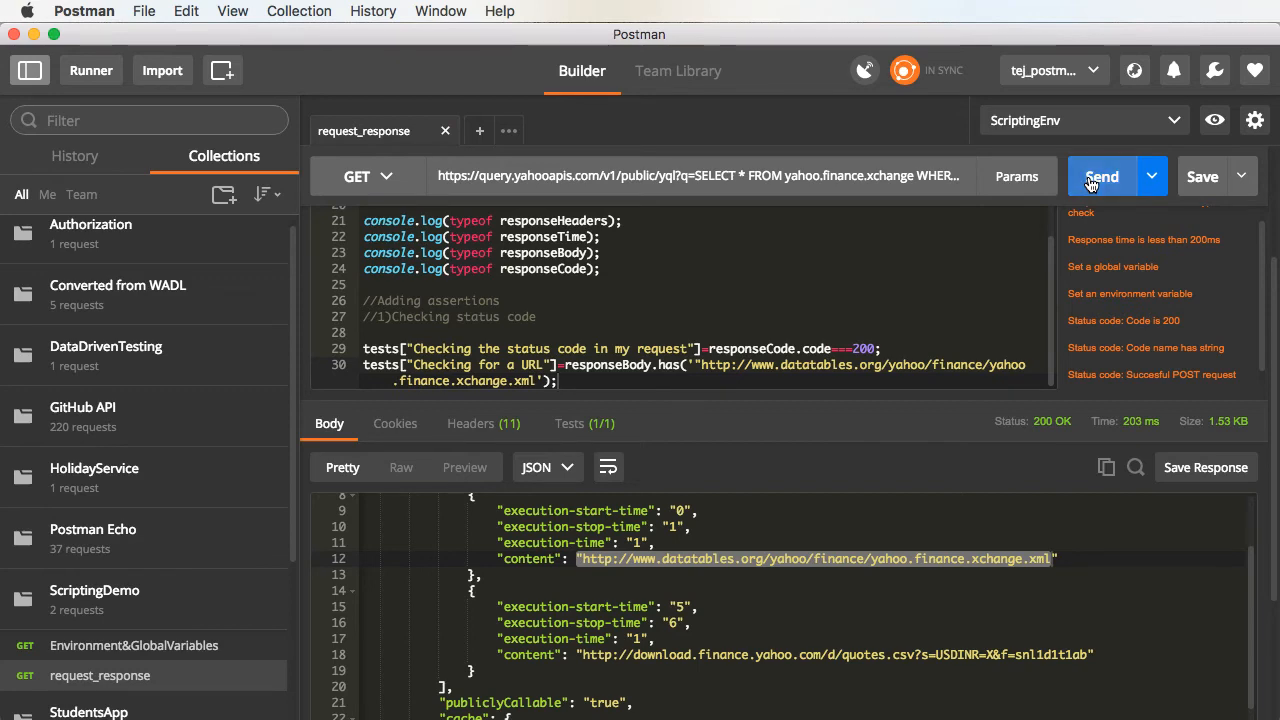
Resend the request and view both tests passing, 2/2.
click(1101, 176)
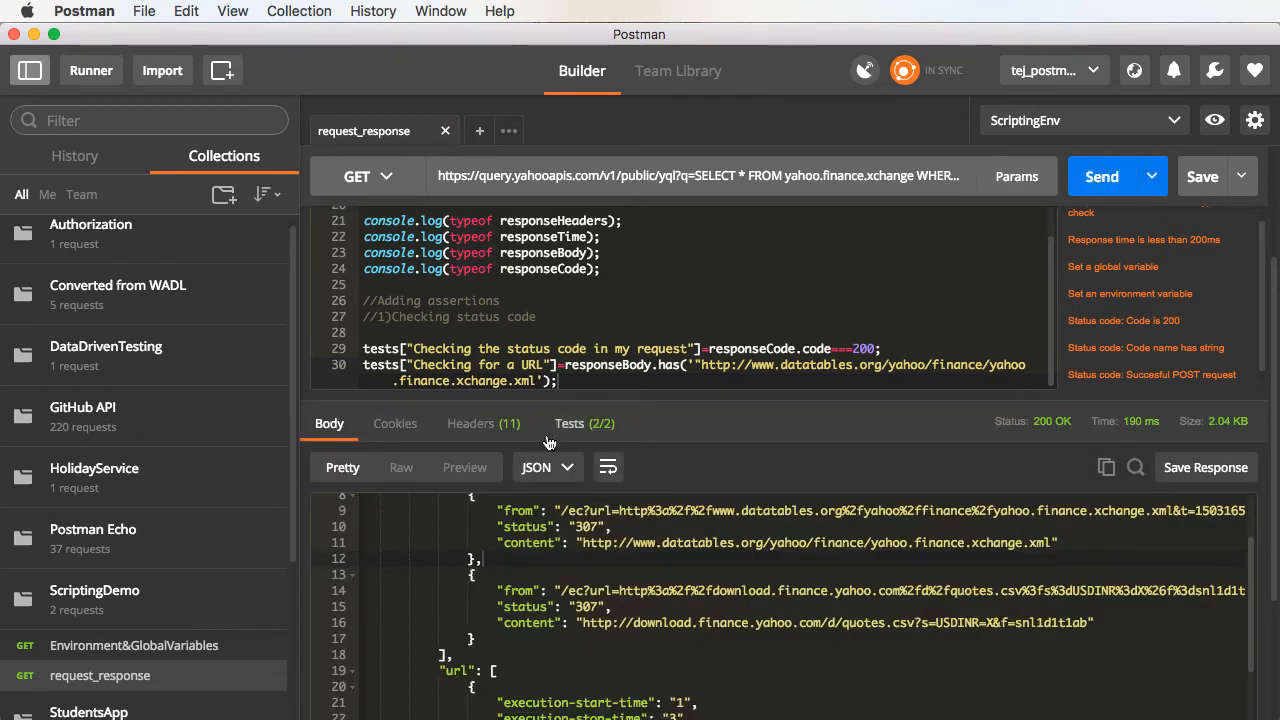
click(569, 423)
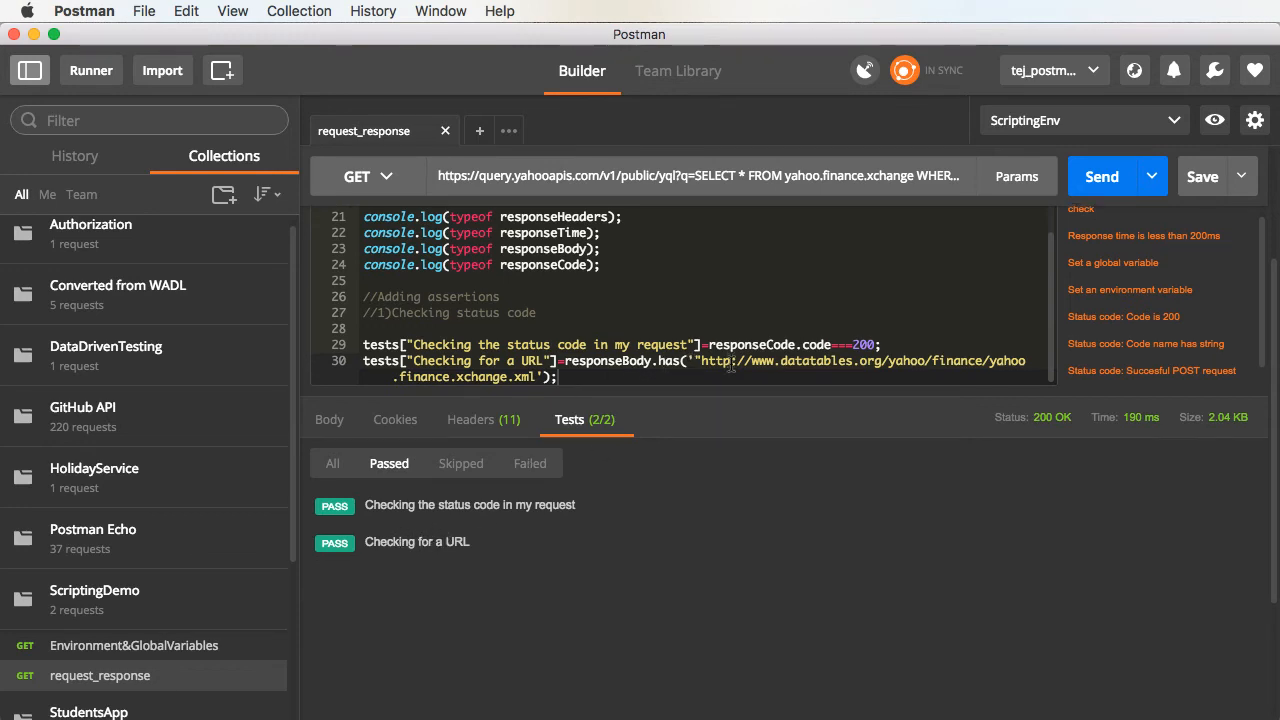
scroll(down, 3)
text(console.log(typeof request.method);)
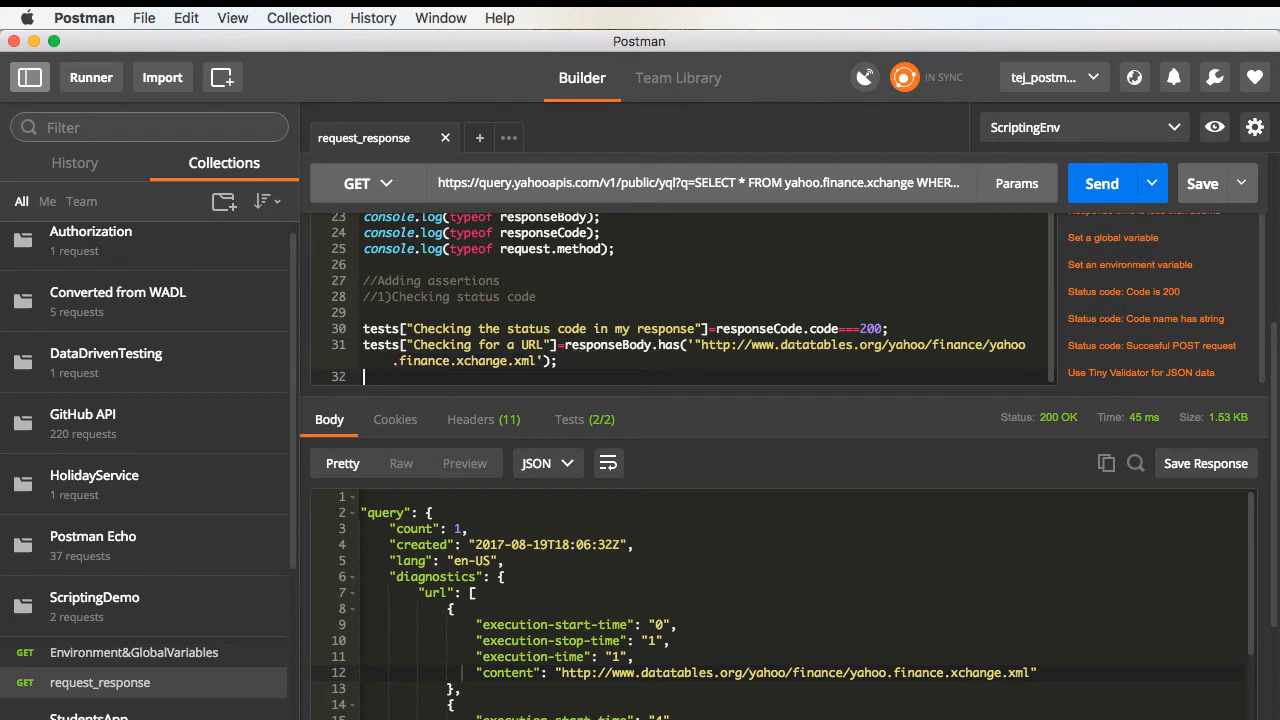
Add Server header 'ATS', response time under 1000 ms and GET method assertions, renaming one '1sec'.
text(tests["Check Response Header Value"]=responseHeaders['Server']==='ATS';)
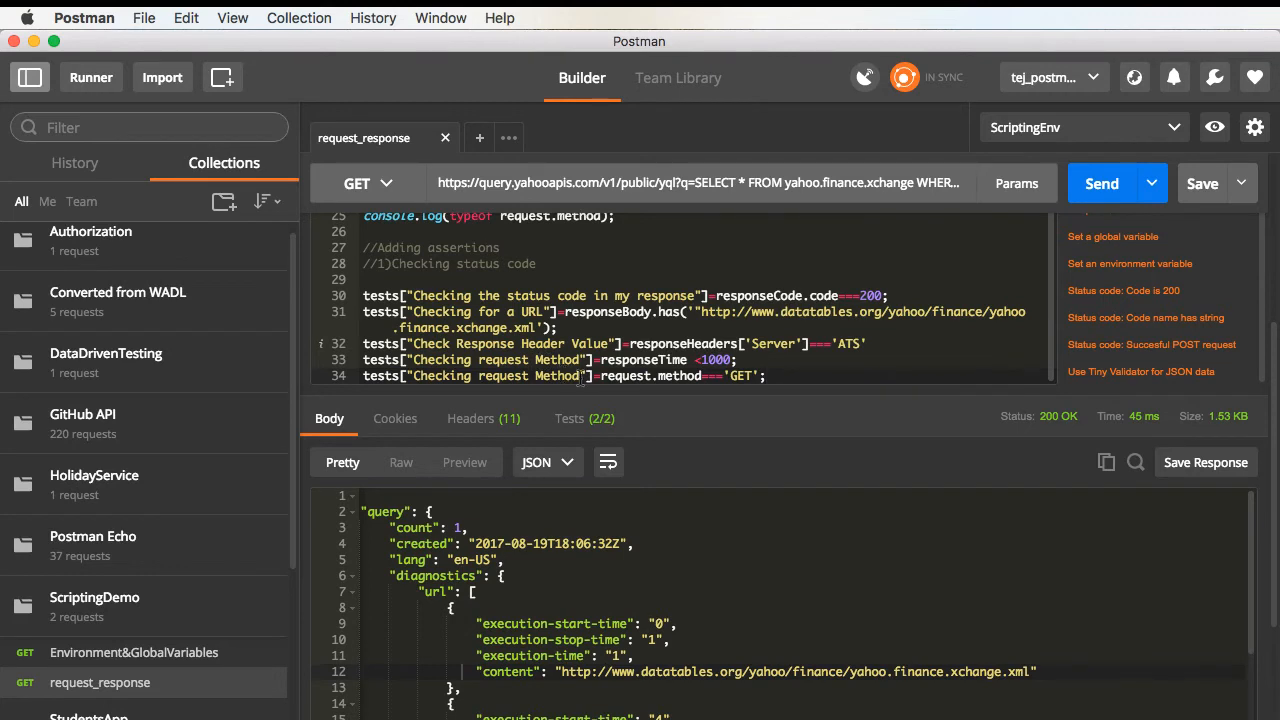
double_click(510, 359)
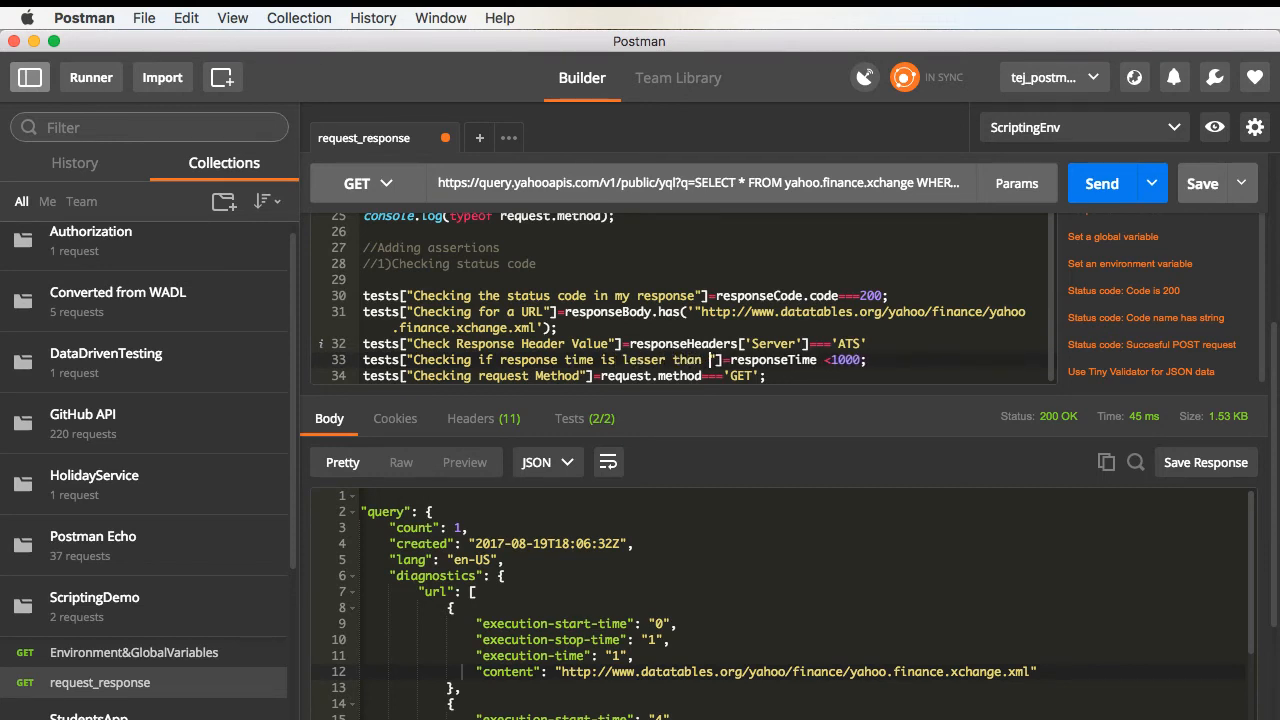
text(1sec)
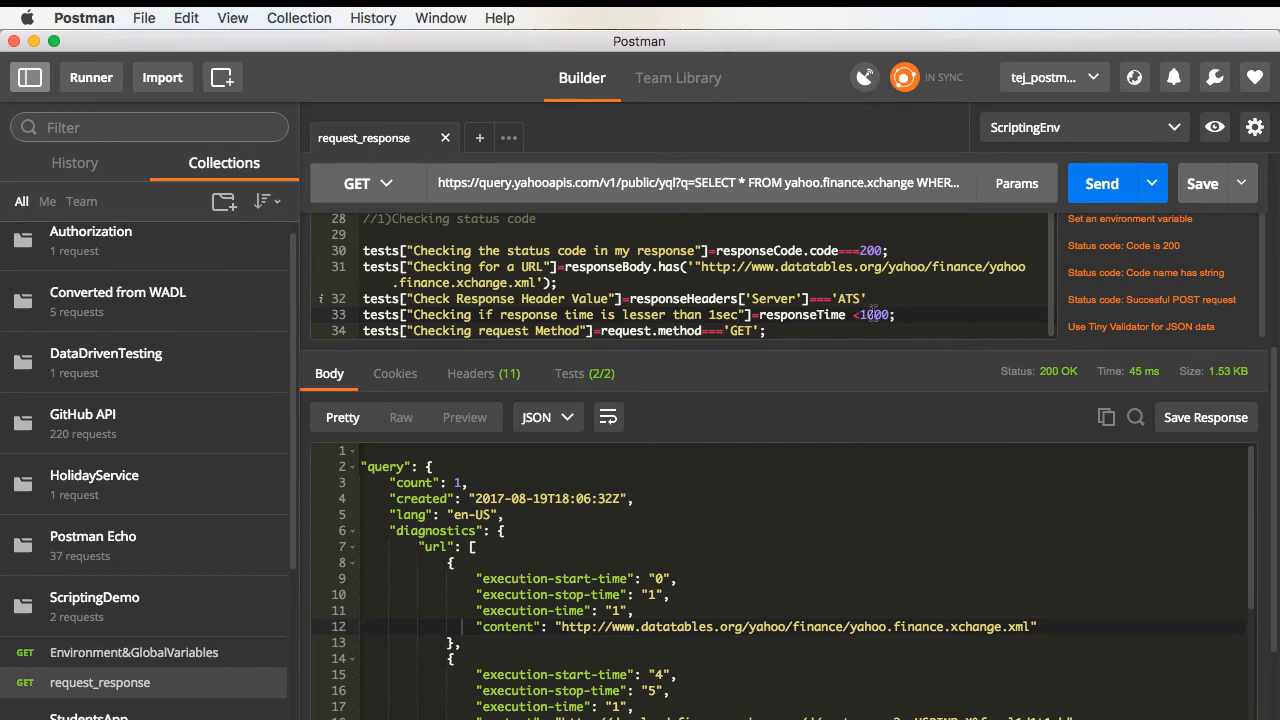
mouse_move(938, 406)
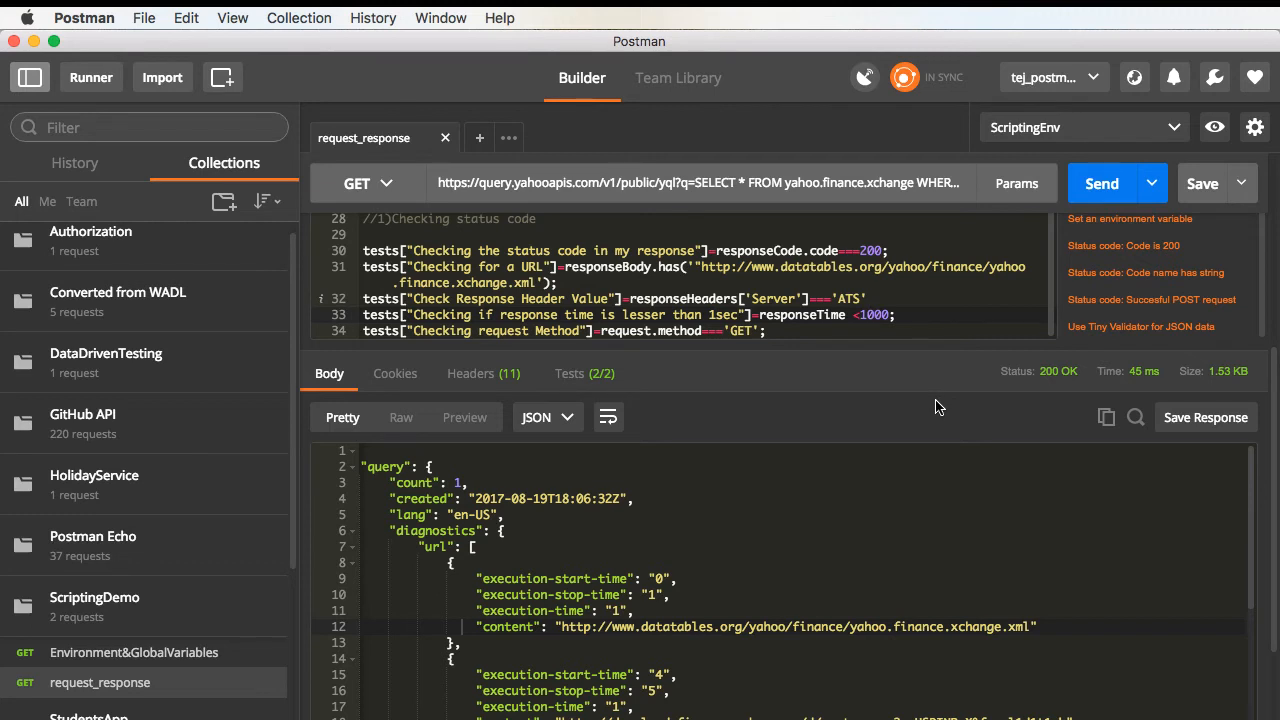
mouse_move(903, 310)
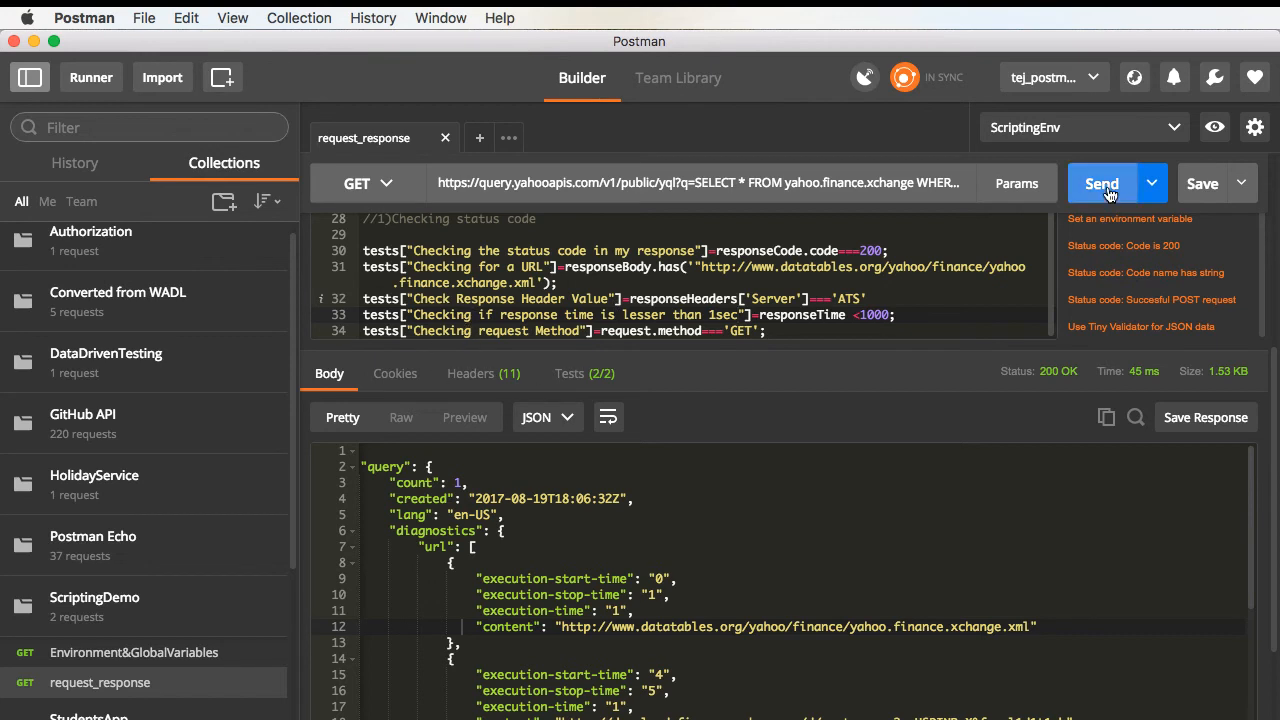
Resend the request and view all five assertions passing.
click(1101, 183)
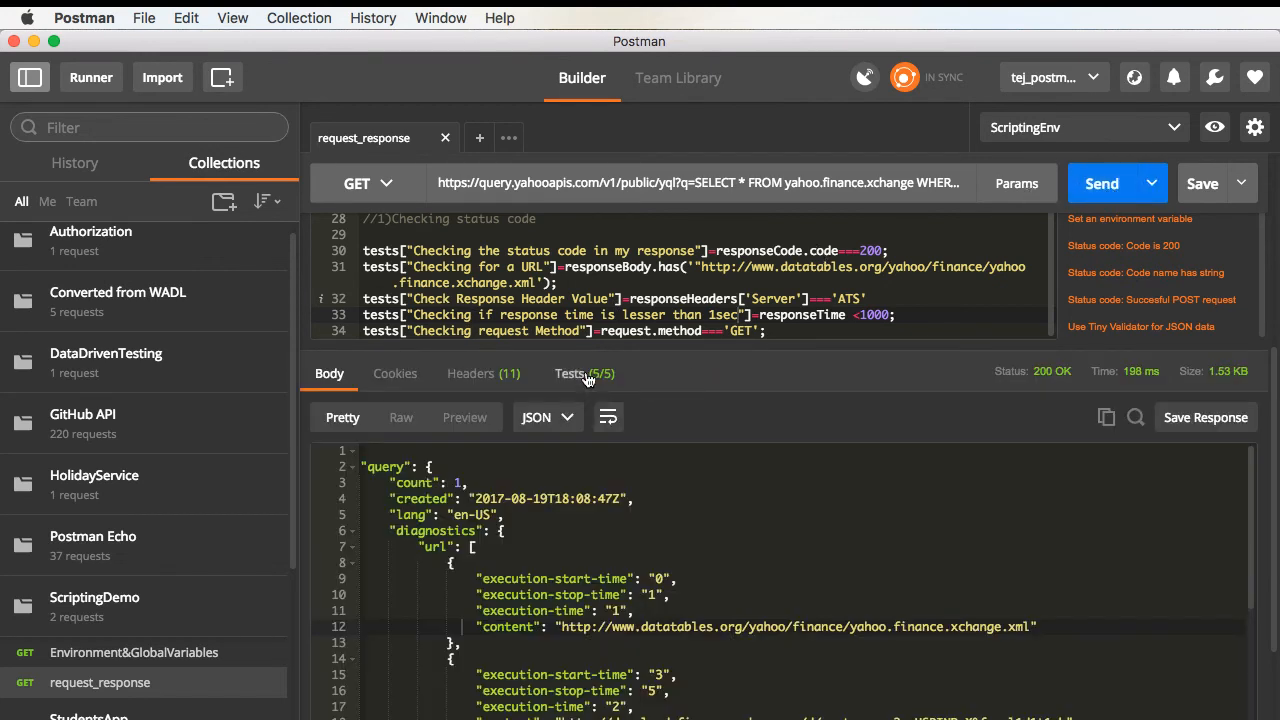
click(569, 373)
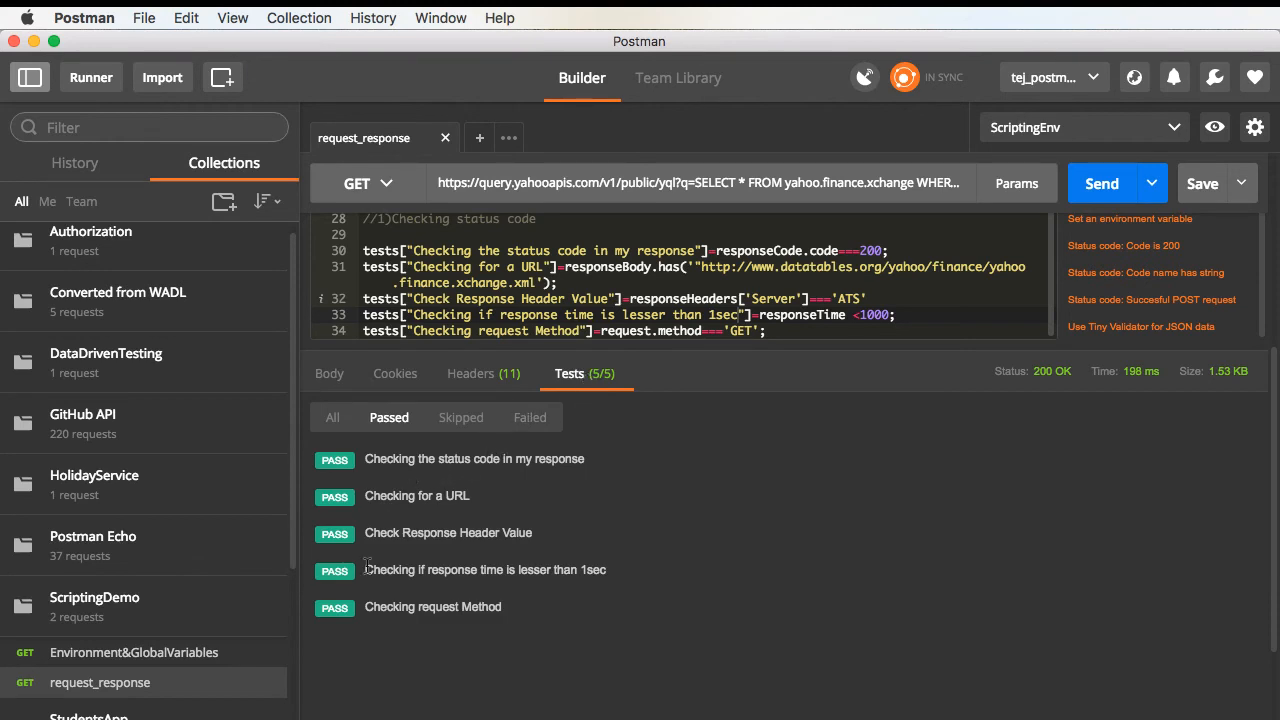
mouse_move(407, 675)
text(1)
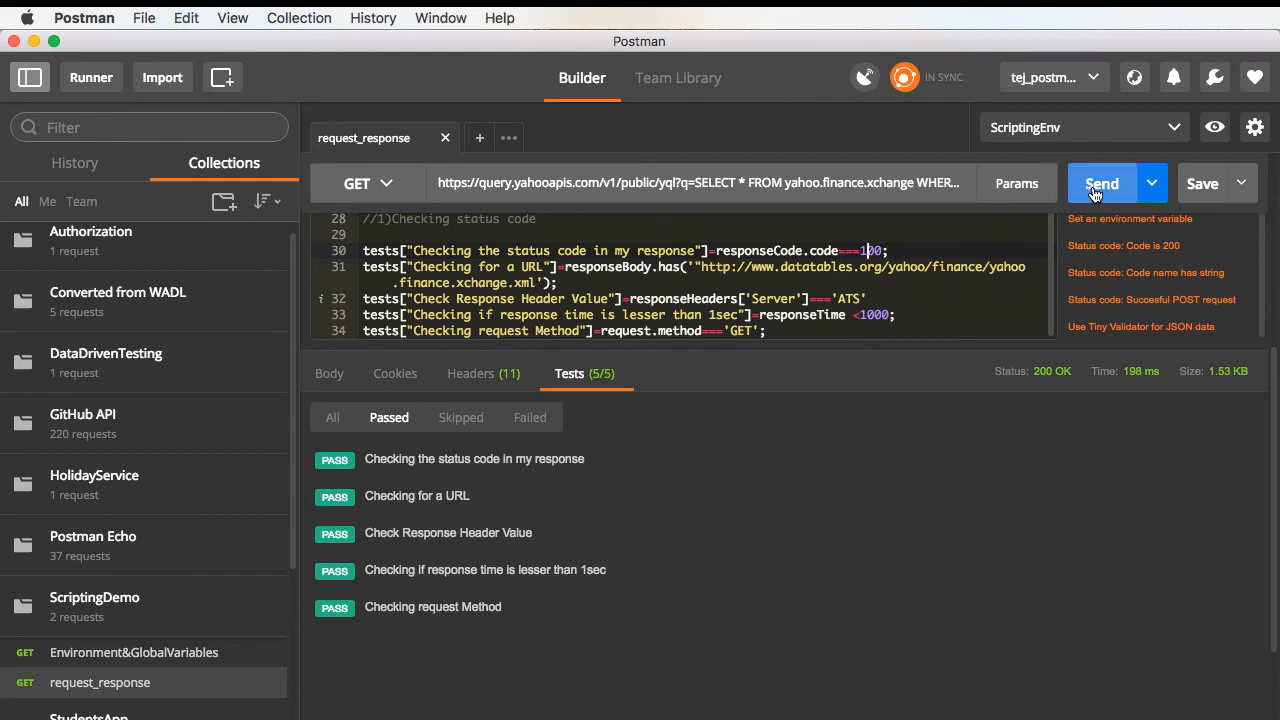
Send with expected status 100 and filter results to the failing status-code test.
click(1101, 183)
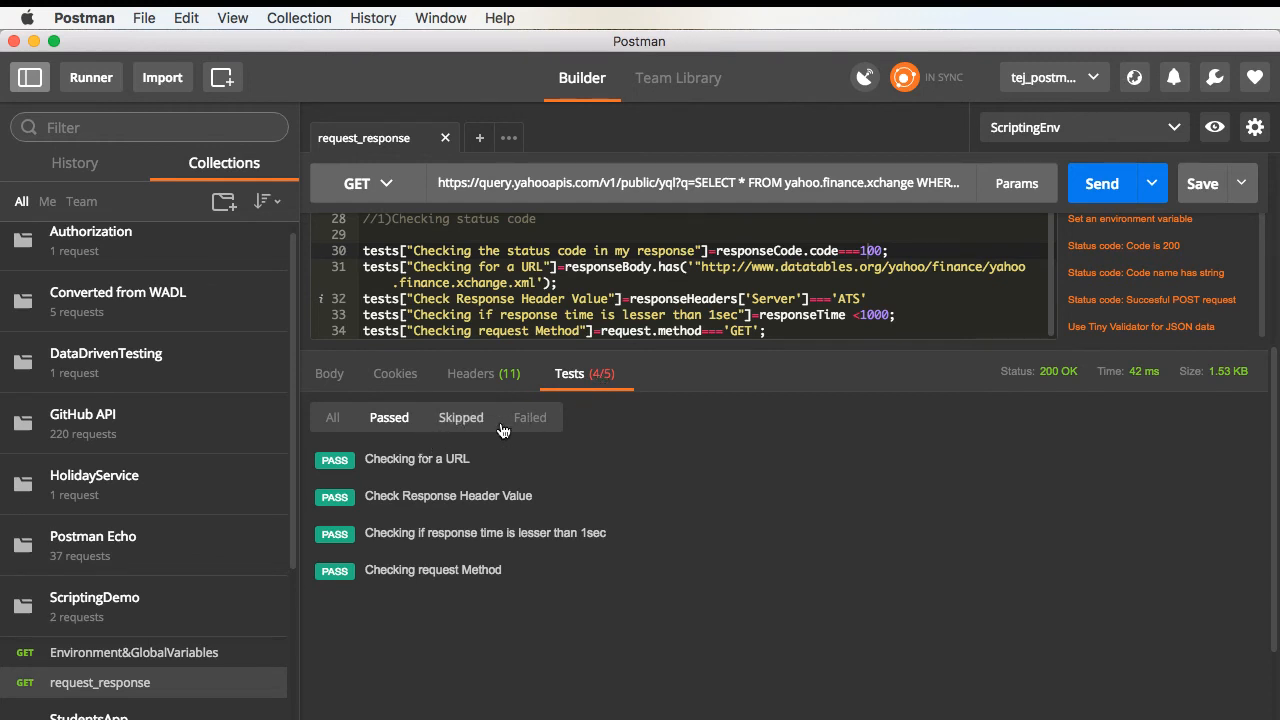
click(529, 417)
text(2)
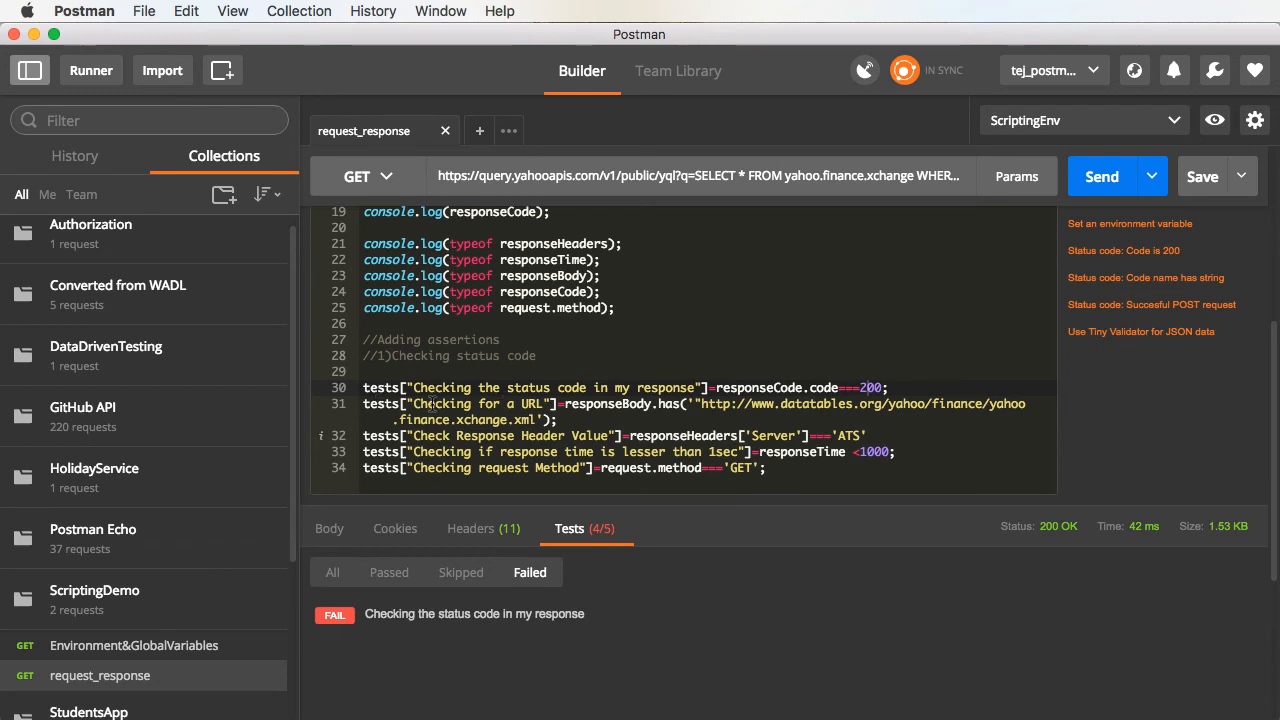
mouse_move(401, 360)
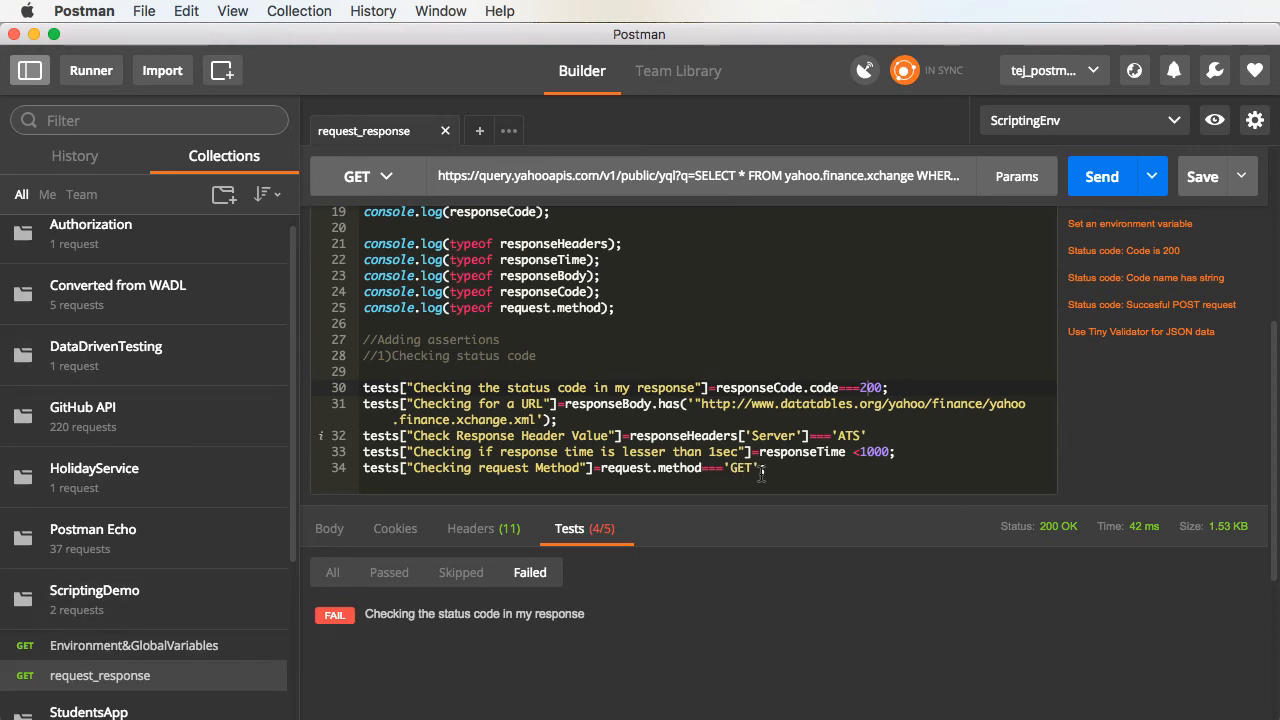
mouse_move(801, 467)
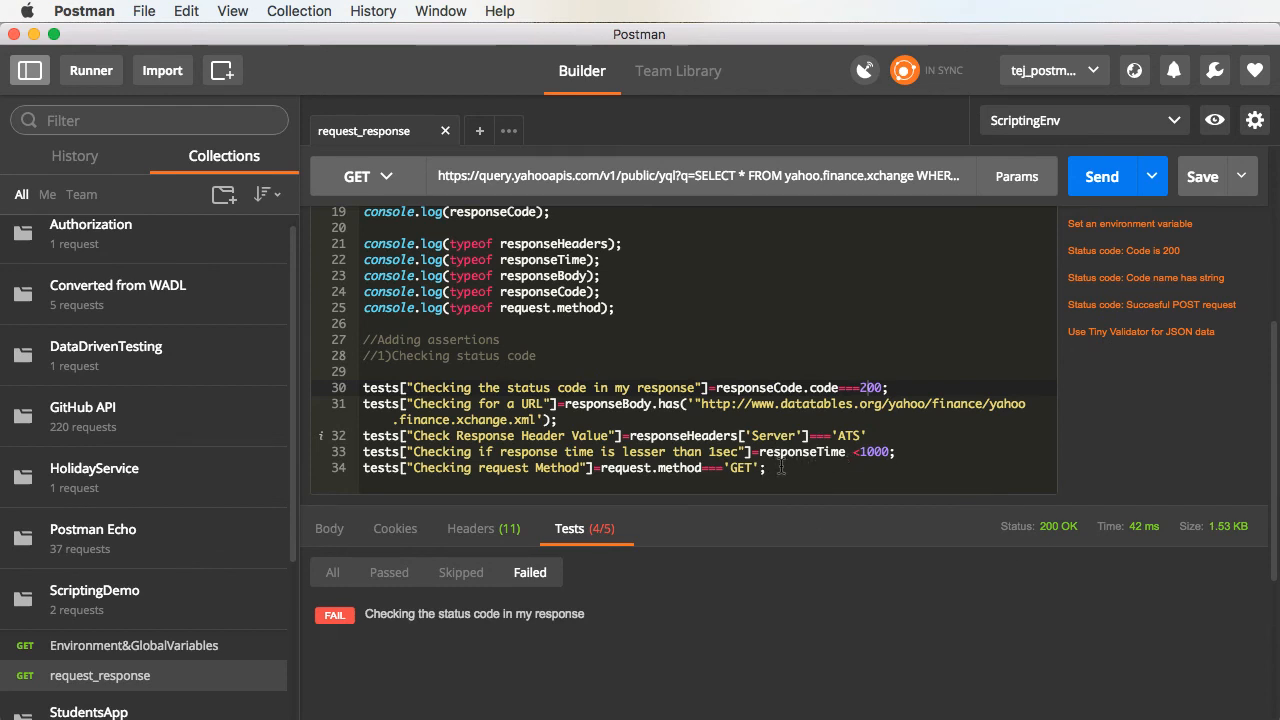
mouse_move(780, 452)
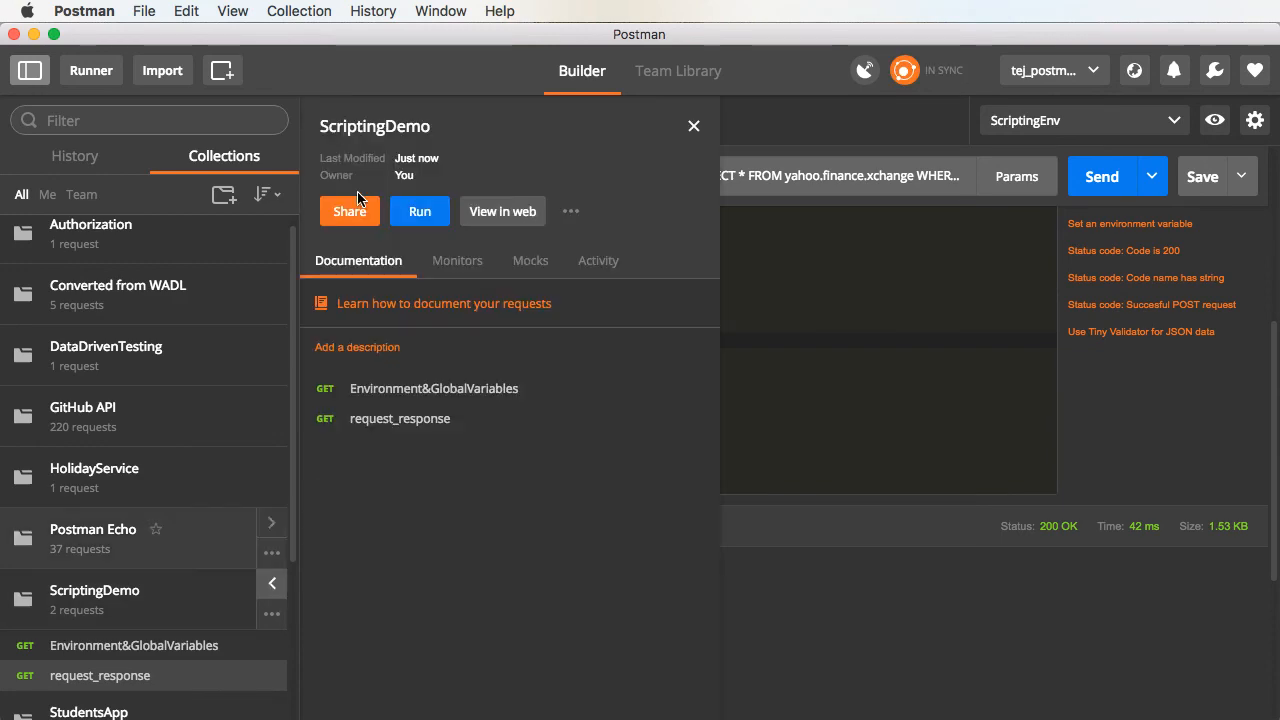
Open the ScriptingDemo runner, delete the old Postman Echo run, and start the run.
click(419, 211)
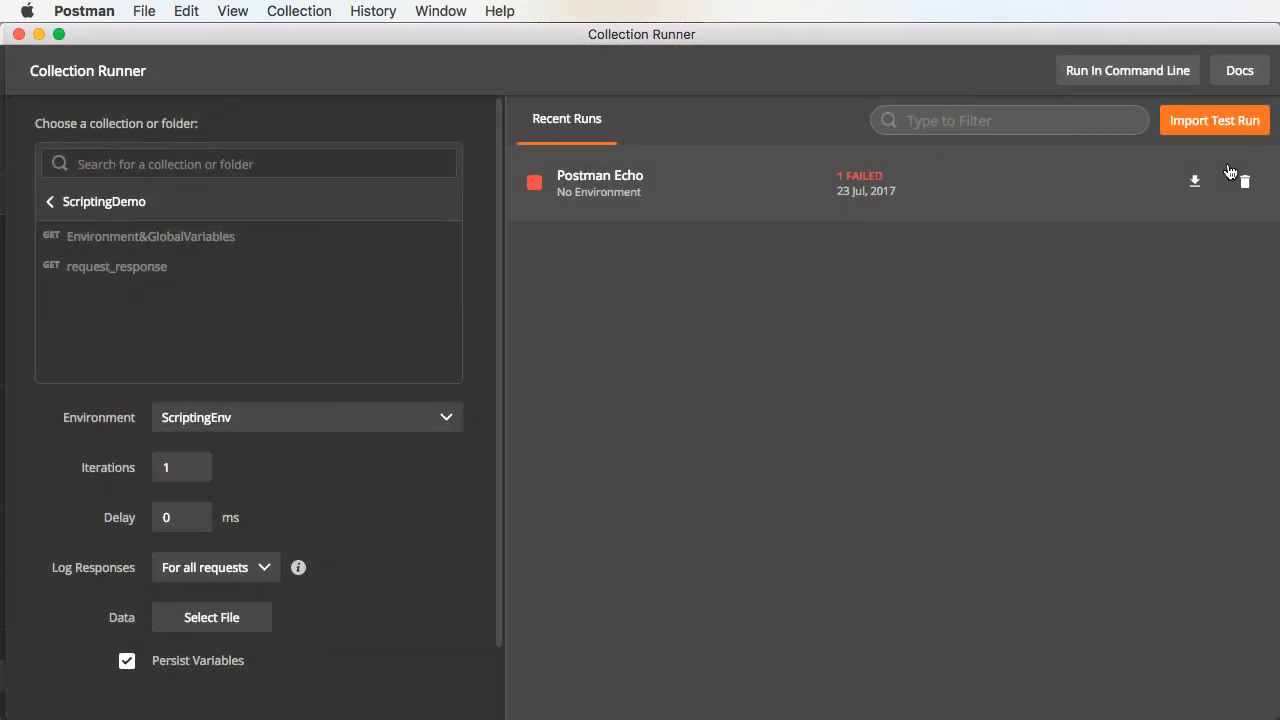
click(1251, 183)
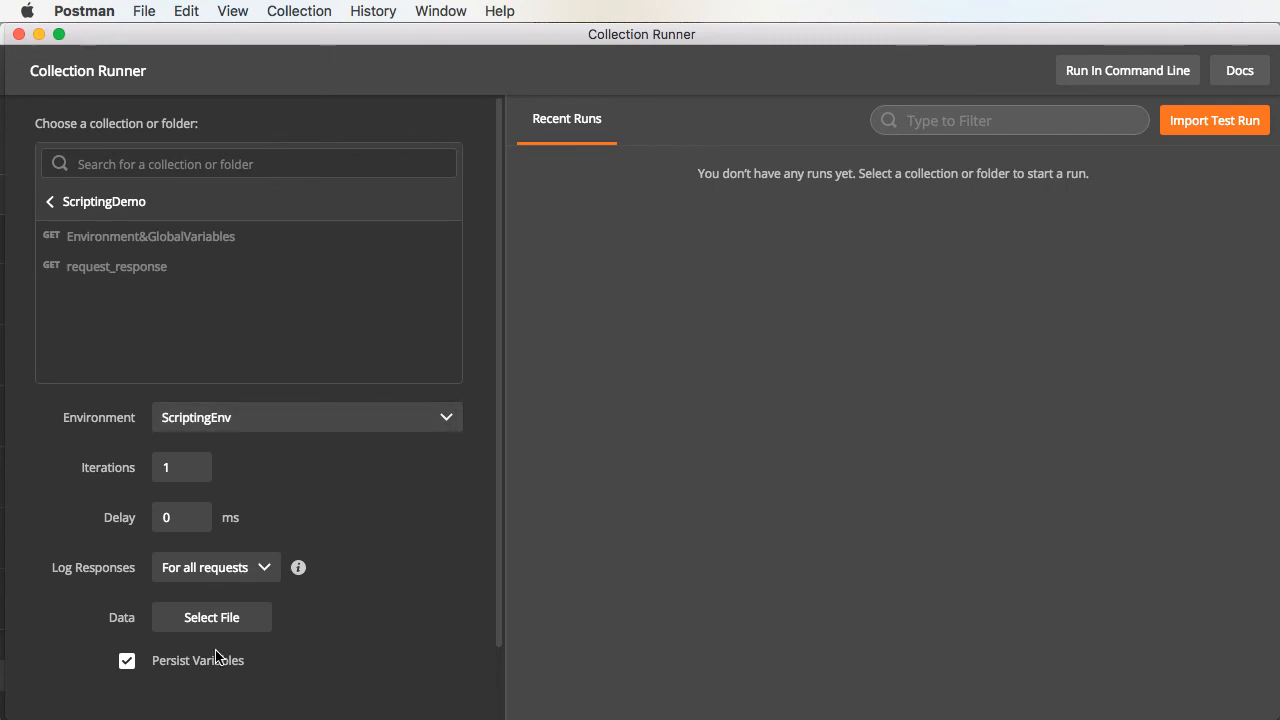
scroll(down, 3)
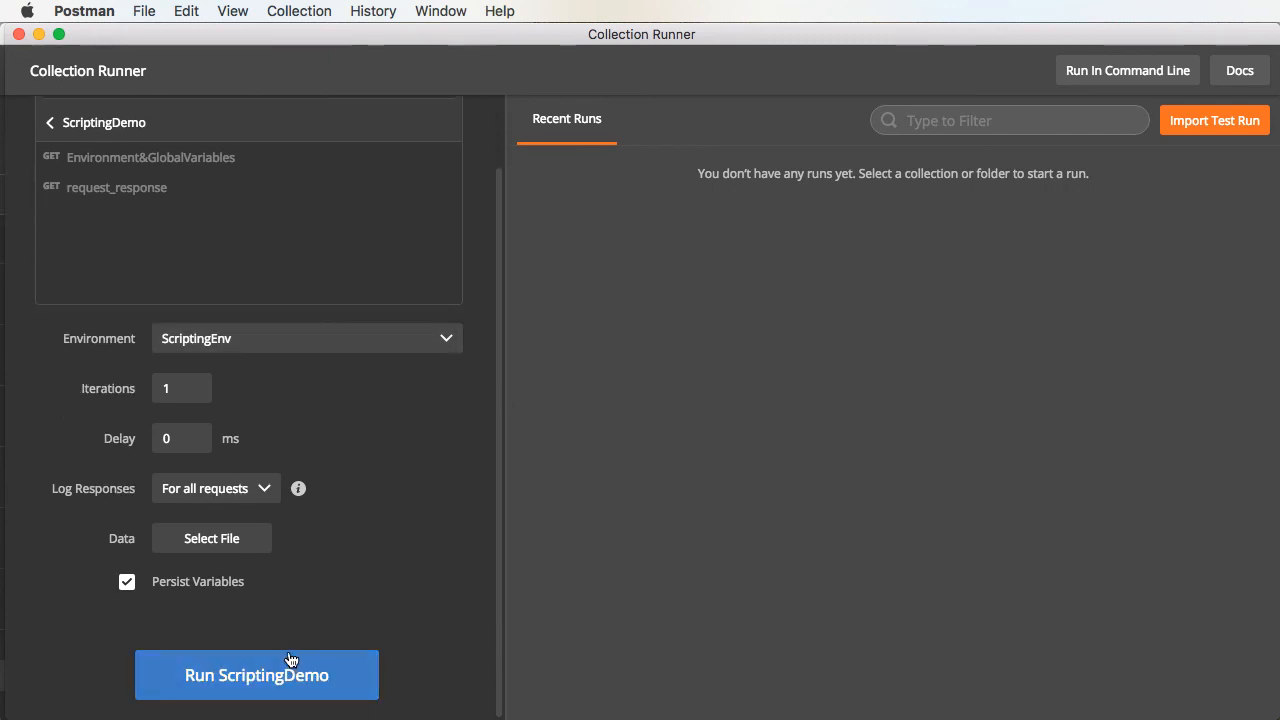
click(256, 675)
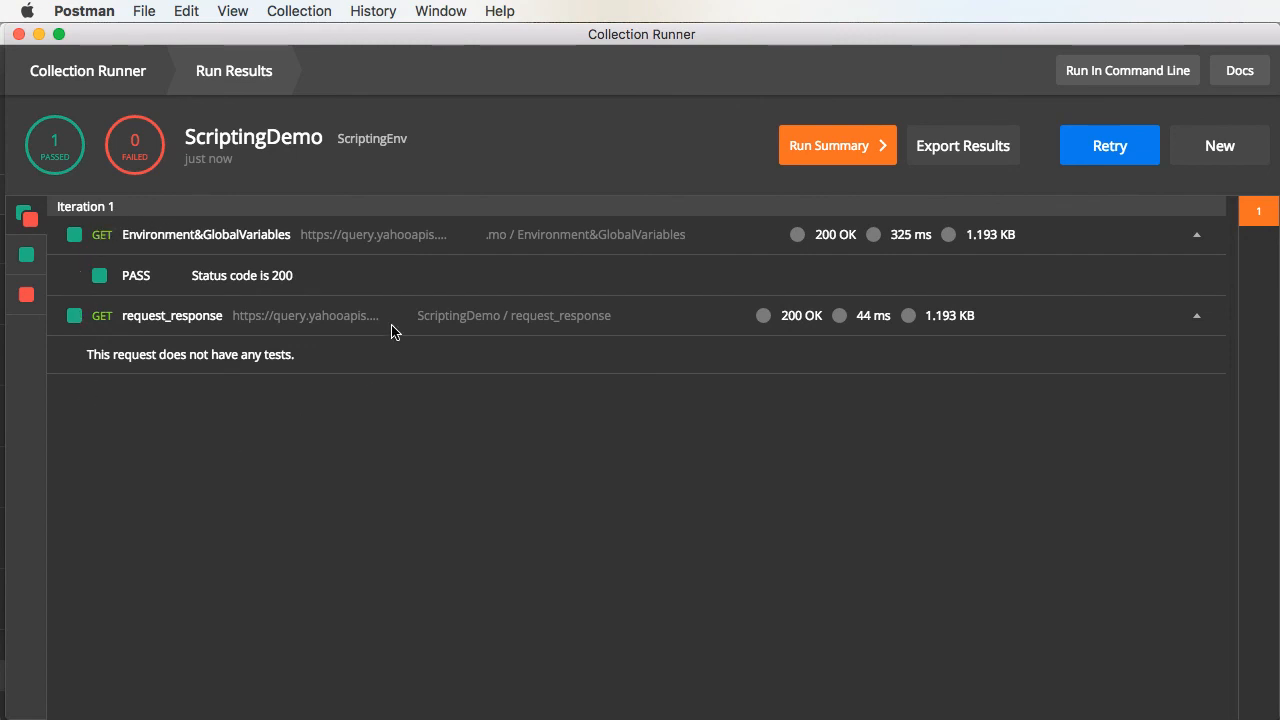
mouse_move(128, 221)
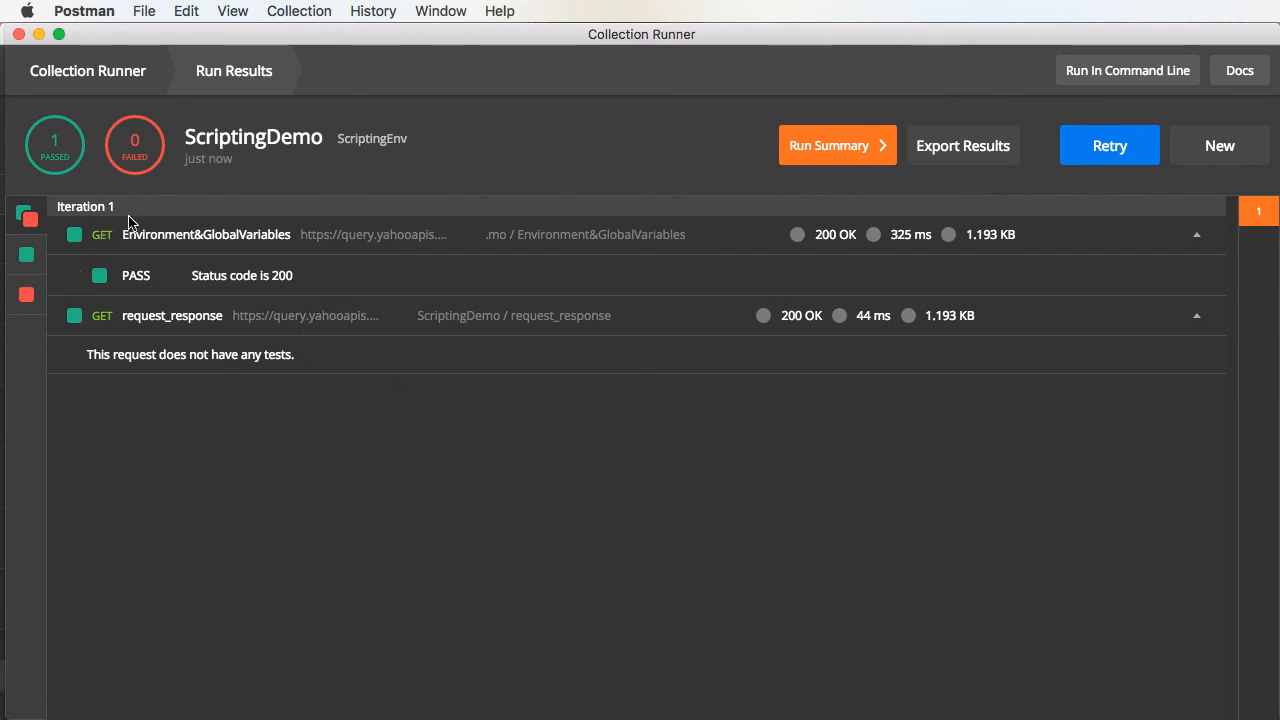
mouse_move(206, 239)
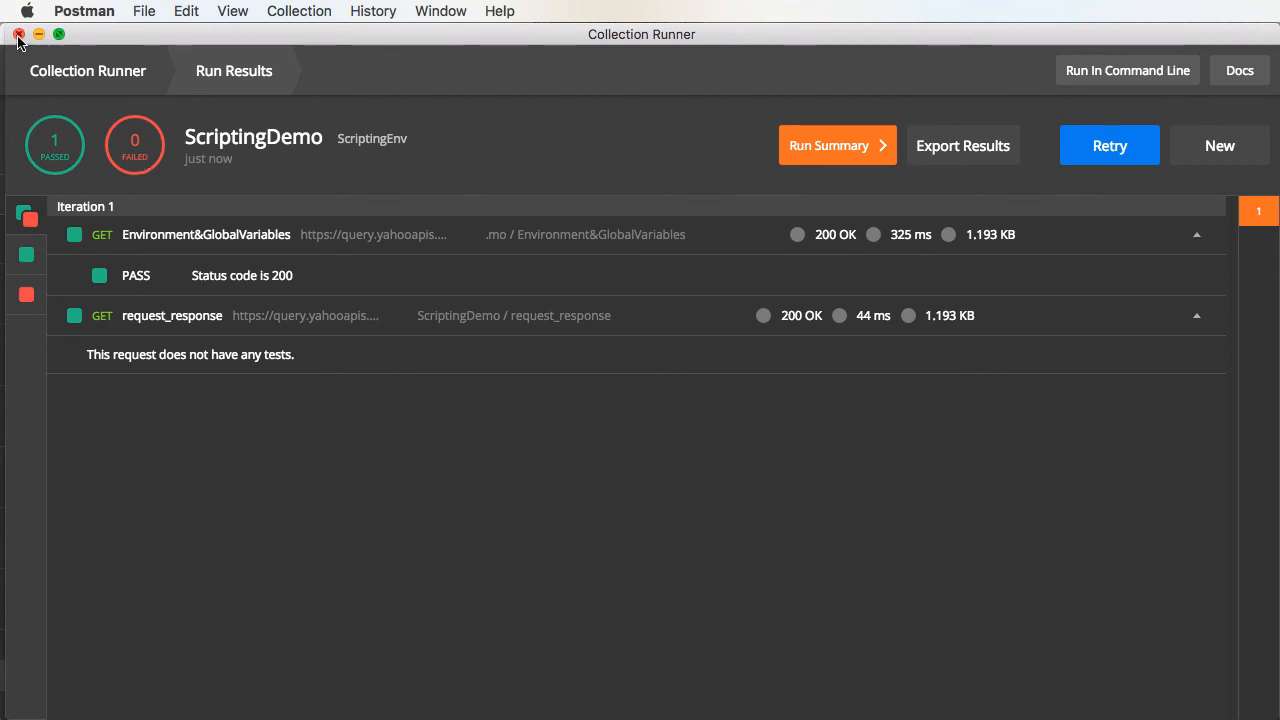
Close the Collection Runner after the ScriptingDemo run shows 1 passed, 0 failed.
click(18, 37)
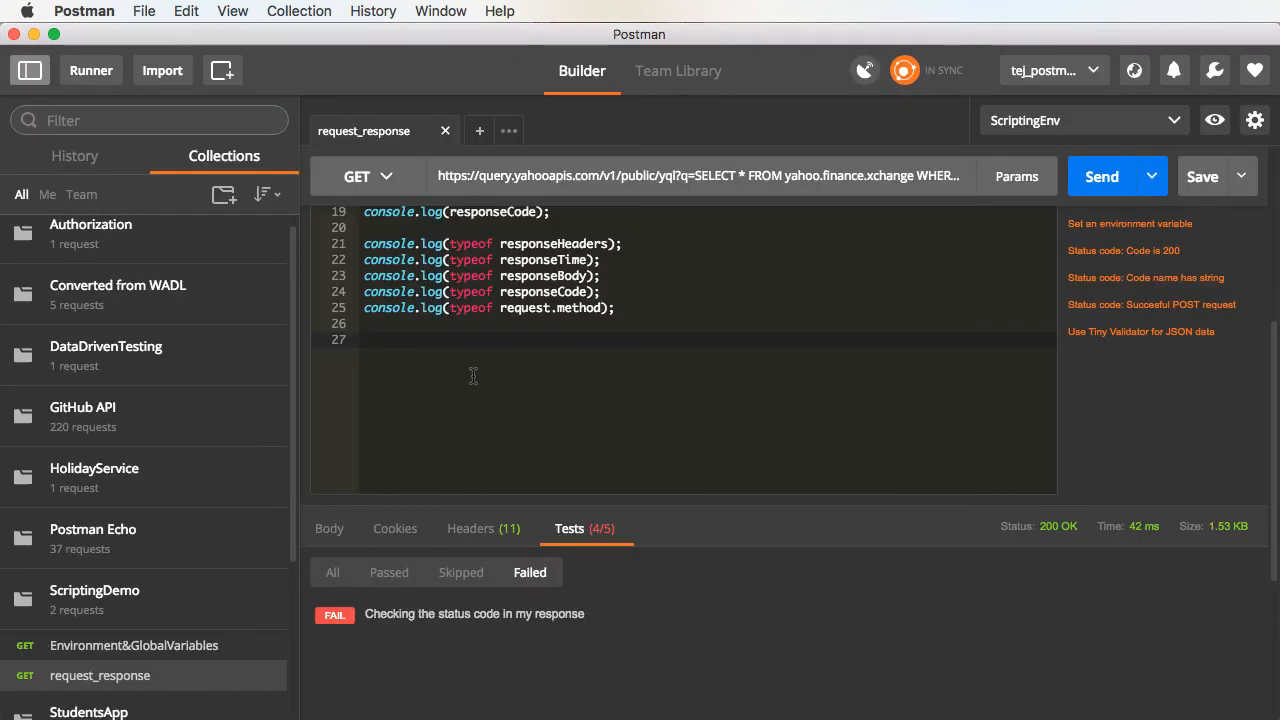